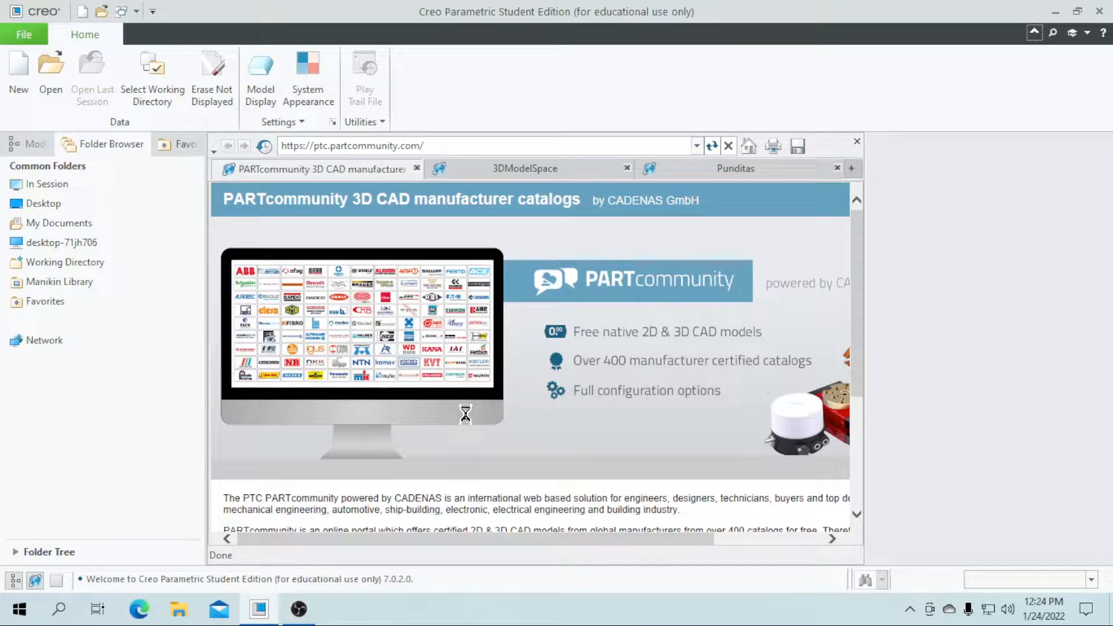
mouse_move(511, 327)
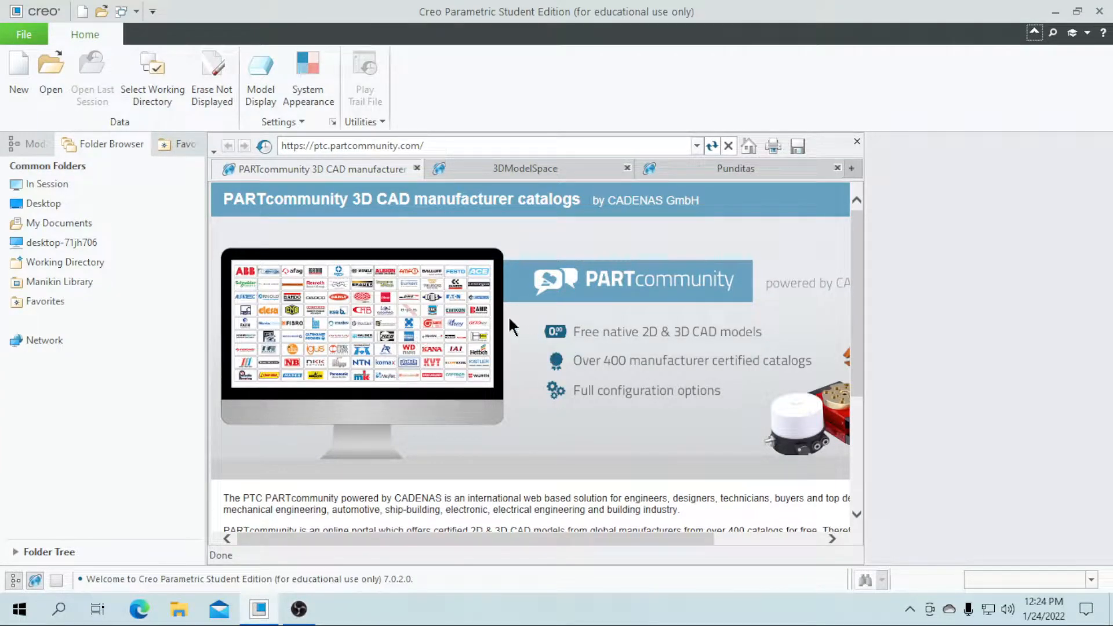
mouse_move(390, 317)
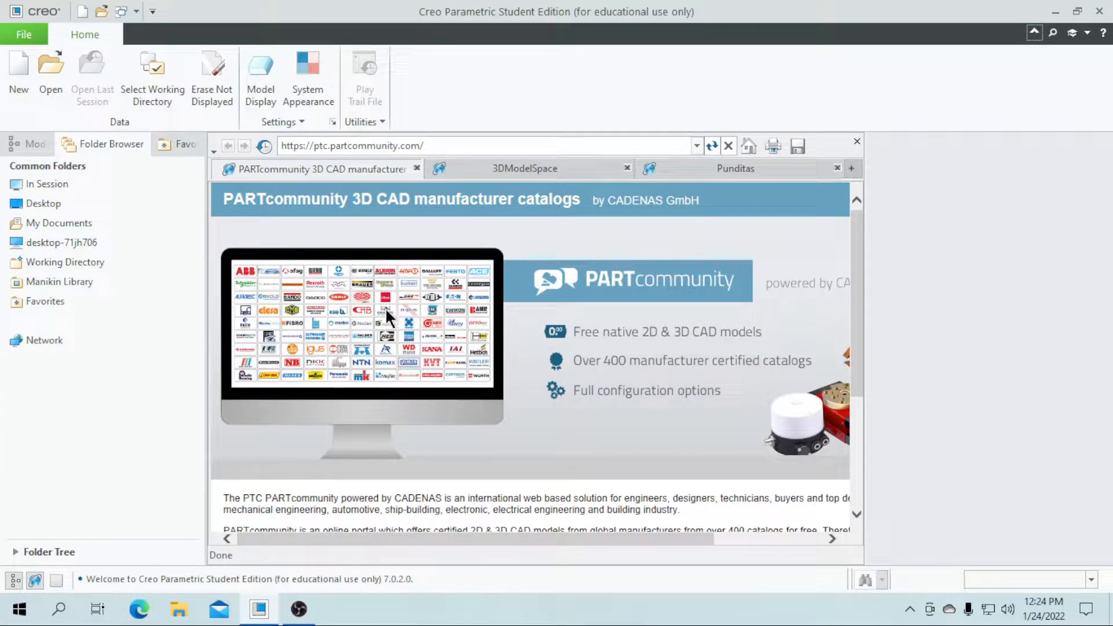
mouse_move(337, 289)
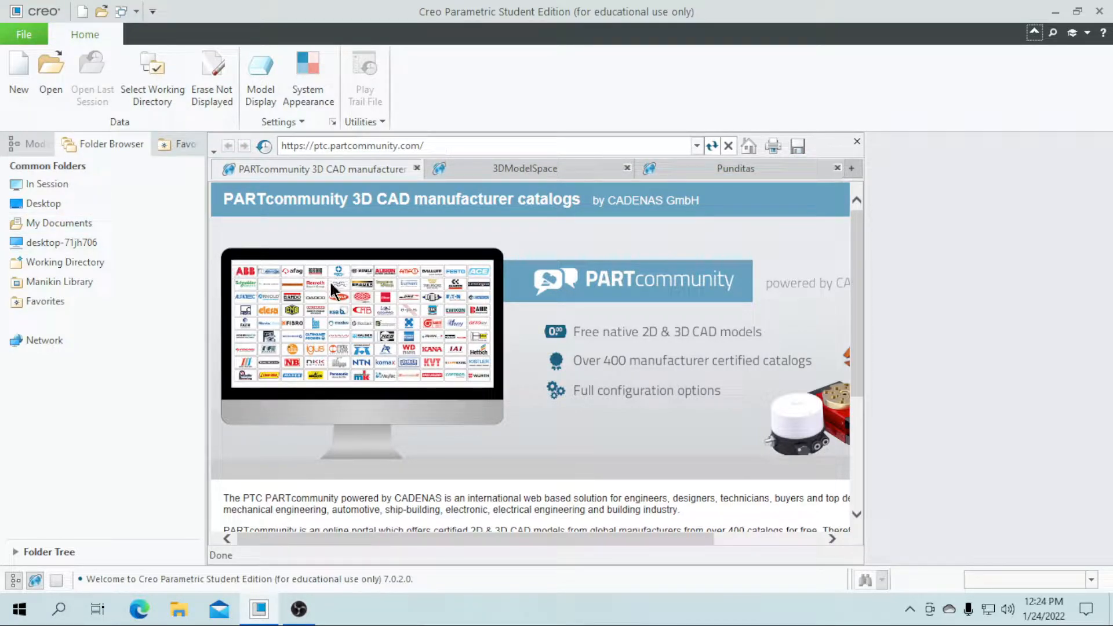
mouse_move(437, 390)
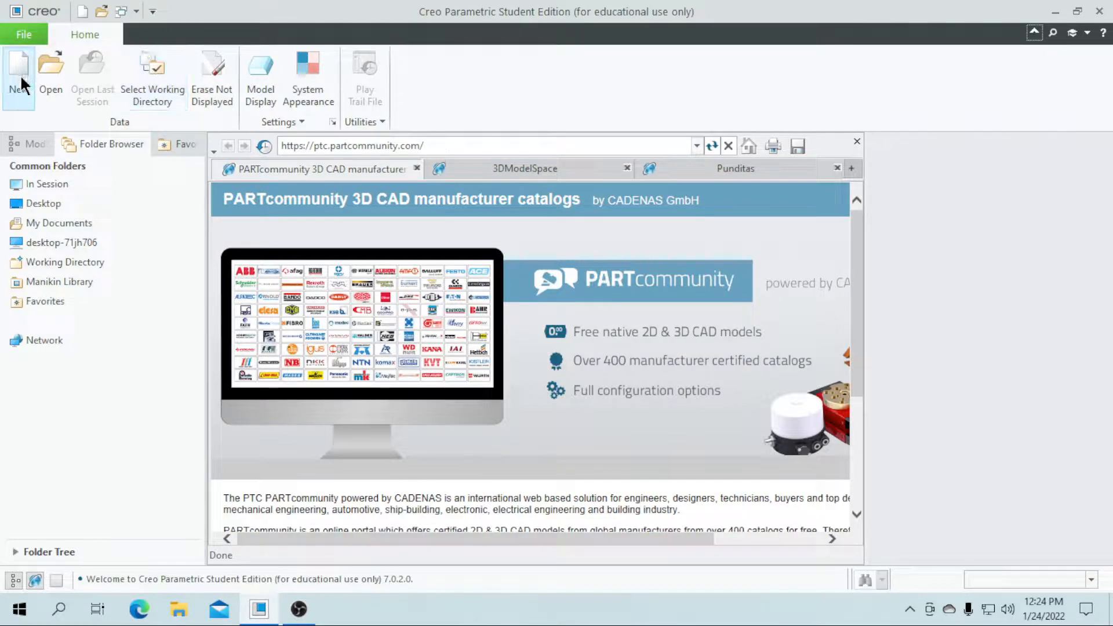
- Start a new solid part named 'pipe' without the default template
click(19, 64)
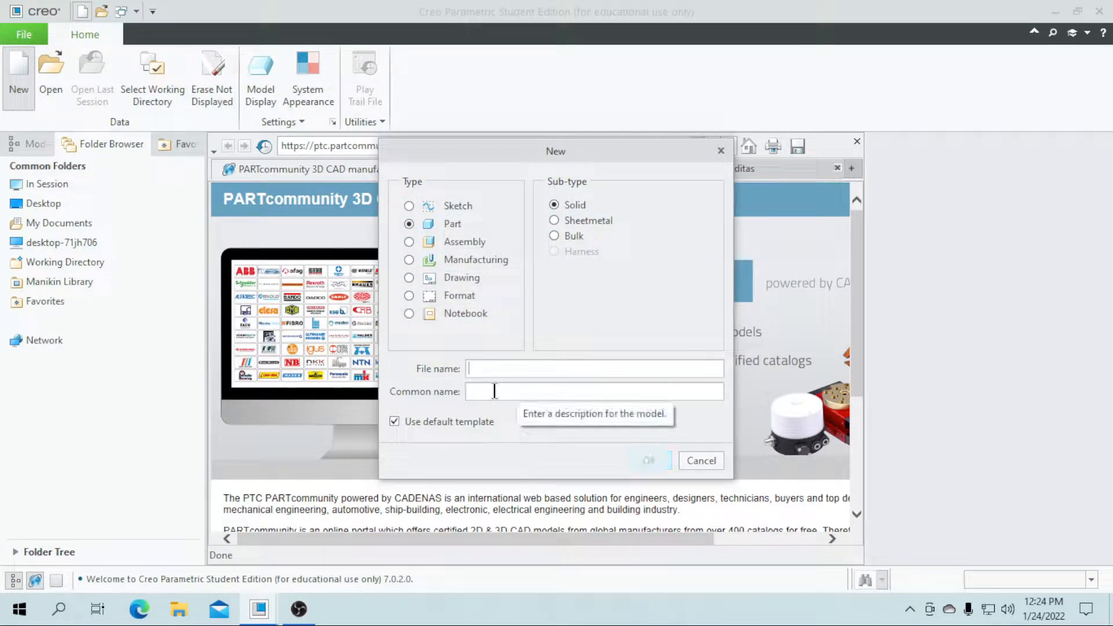
text(pipe)
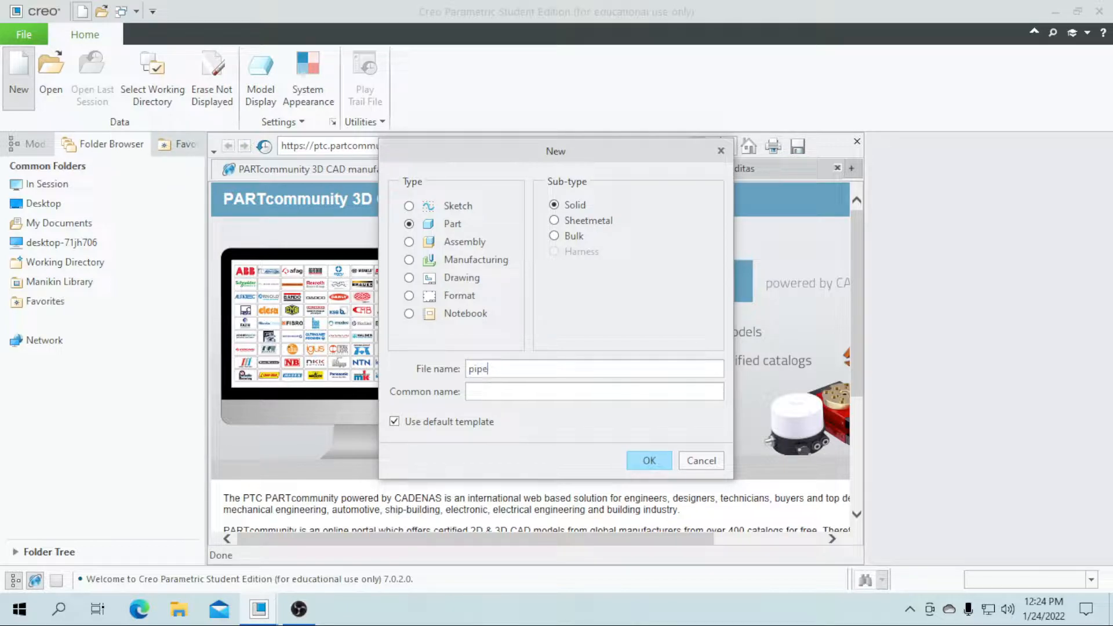
click(393, 422)
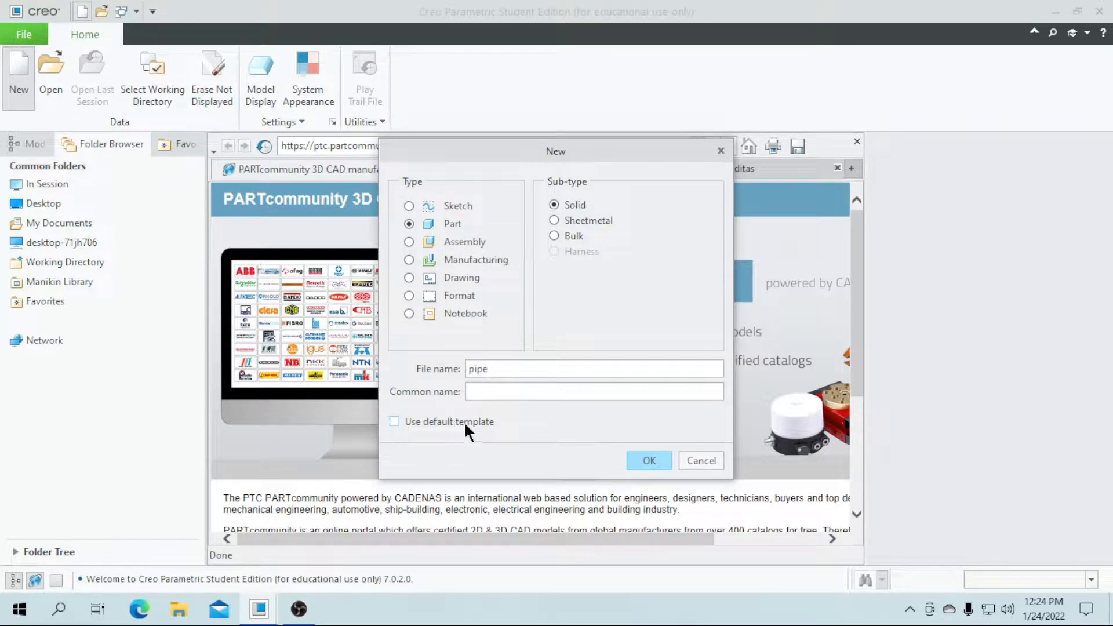
click(648, 461)
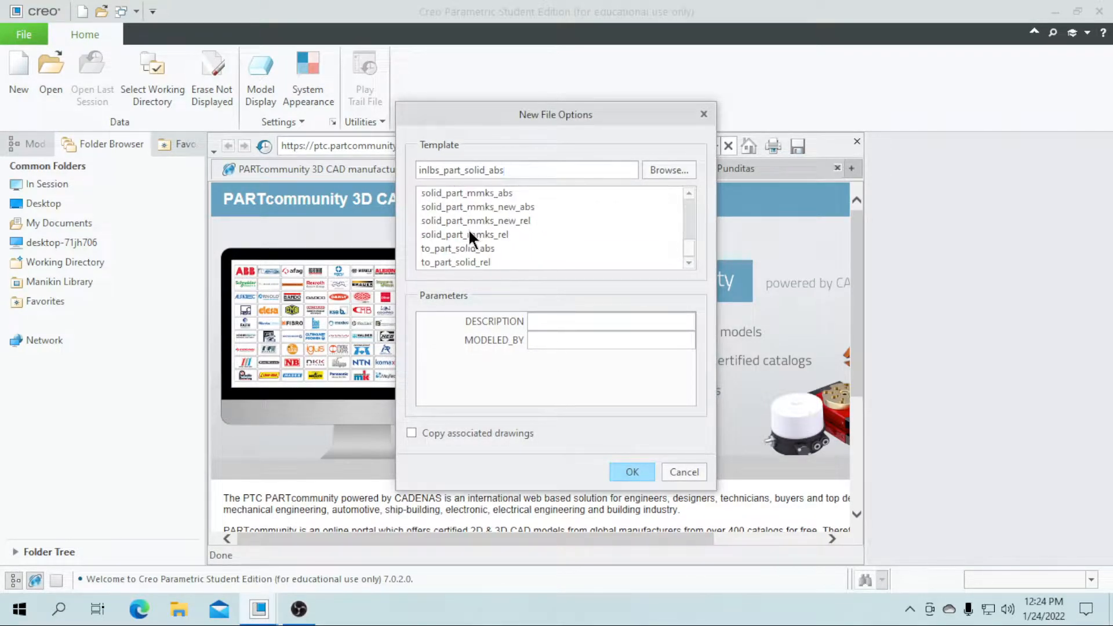
- Create the part using the mmns_part_solid_abs template
click(464, 206)
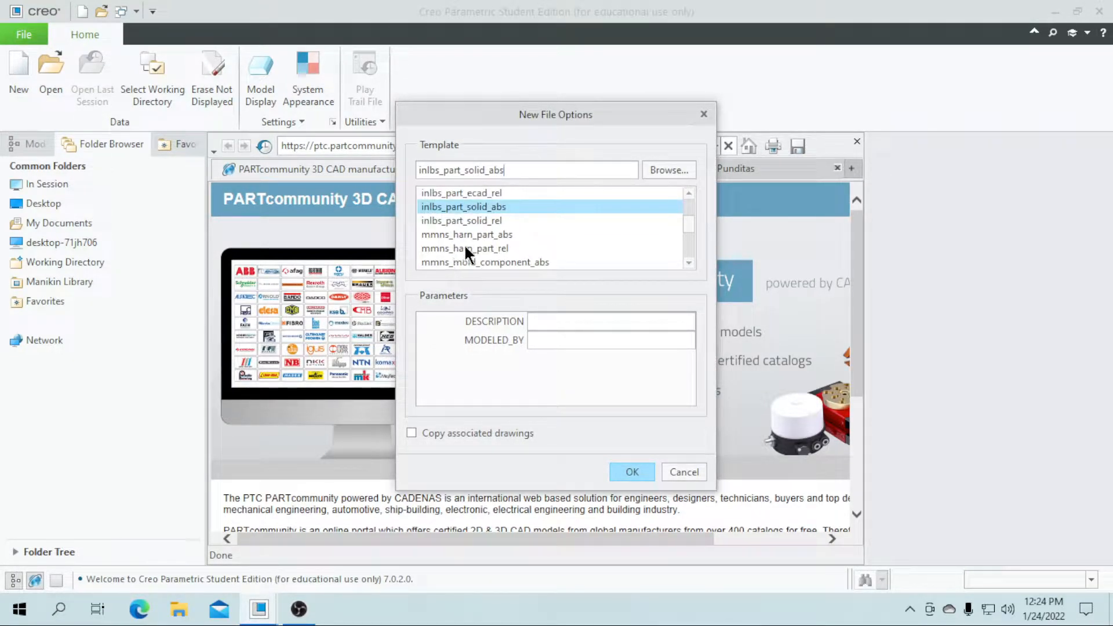
click(467, 234)
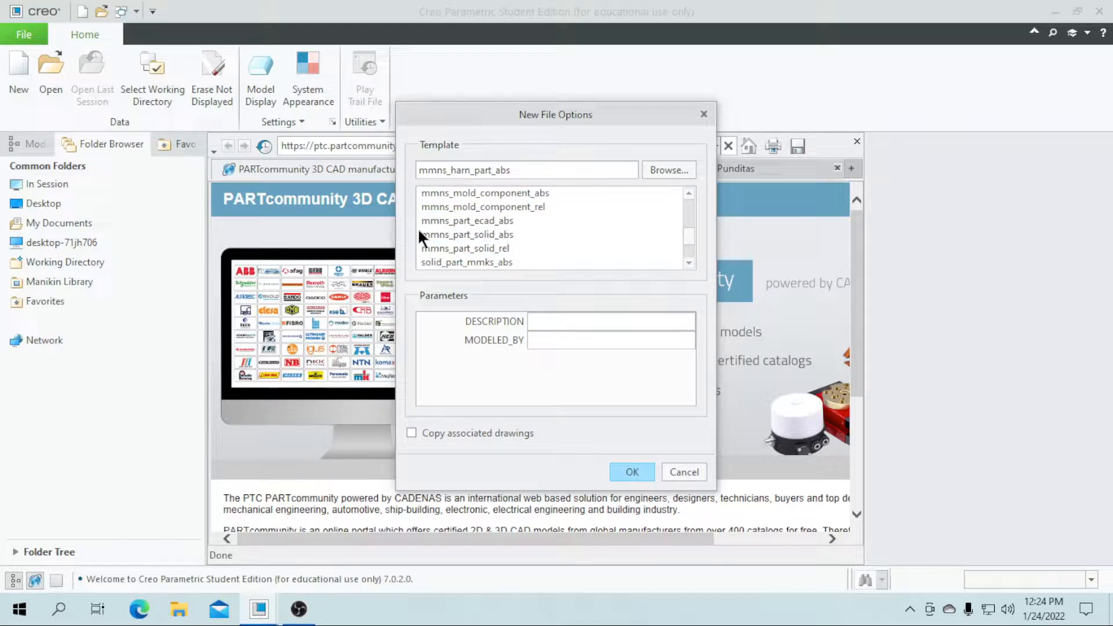
click(467, 235)
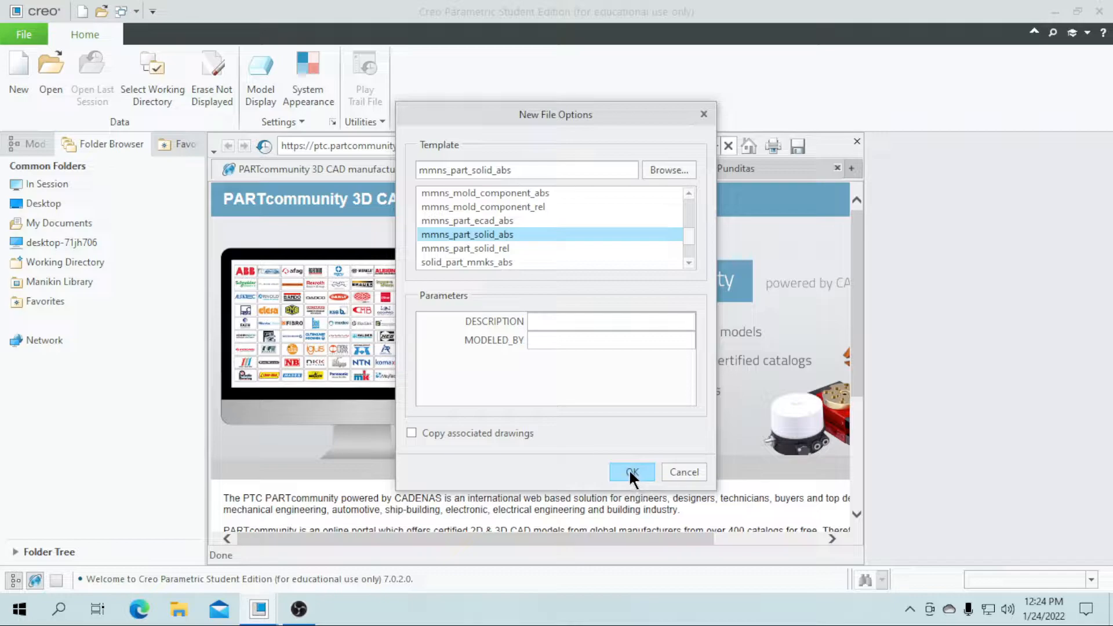
click(632, 472)
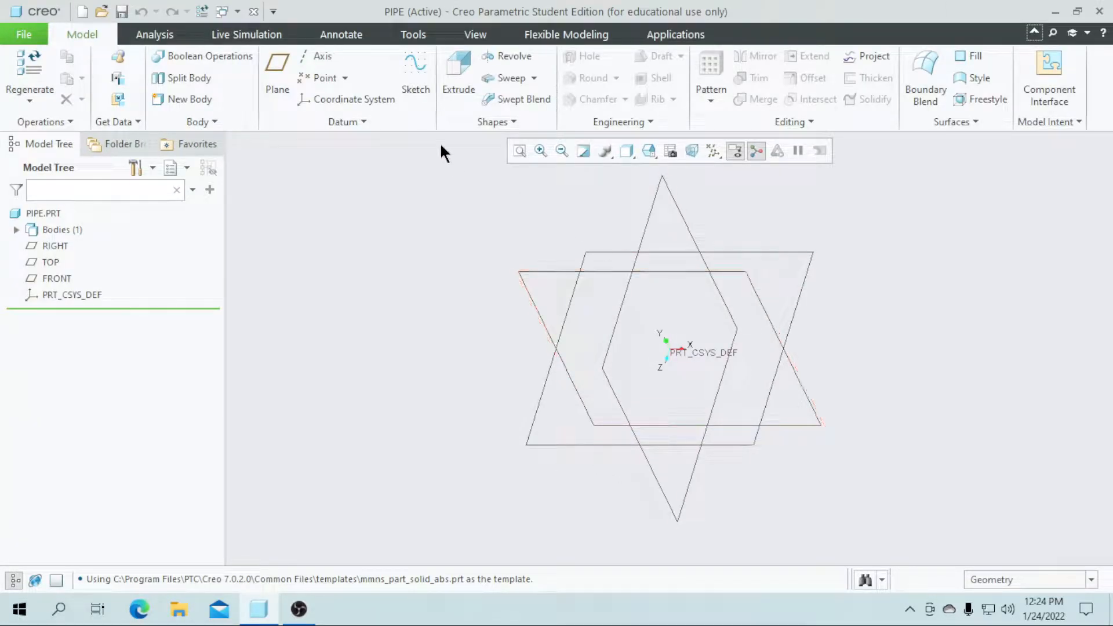
- Begin a sketch on the RIGHT datum plane and hide the datum planes
click(416, 69)
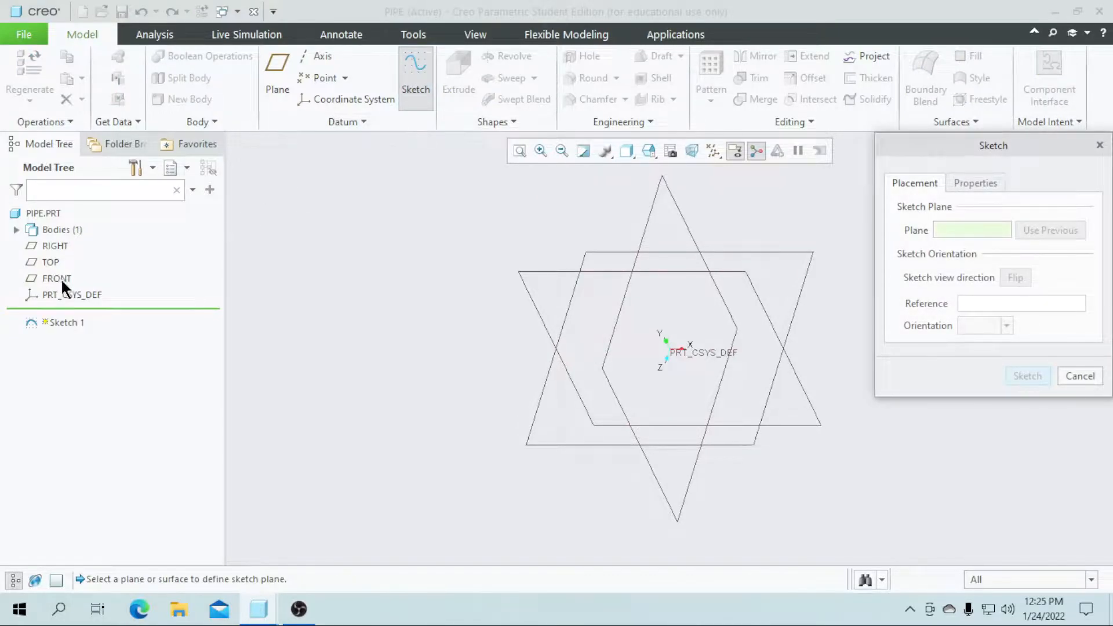
click(55, 246)
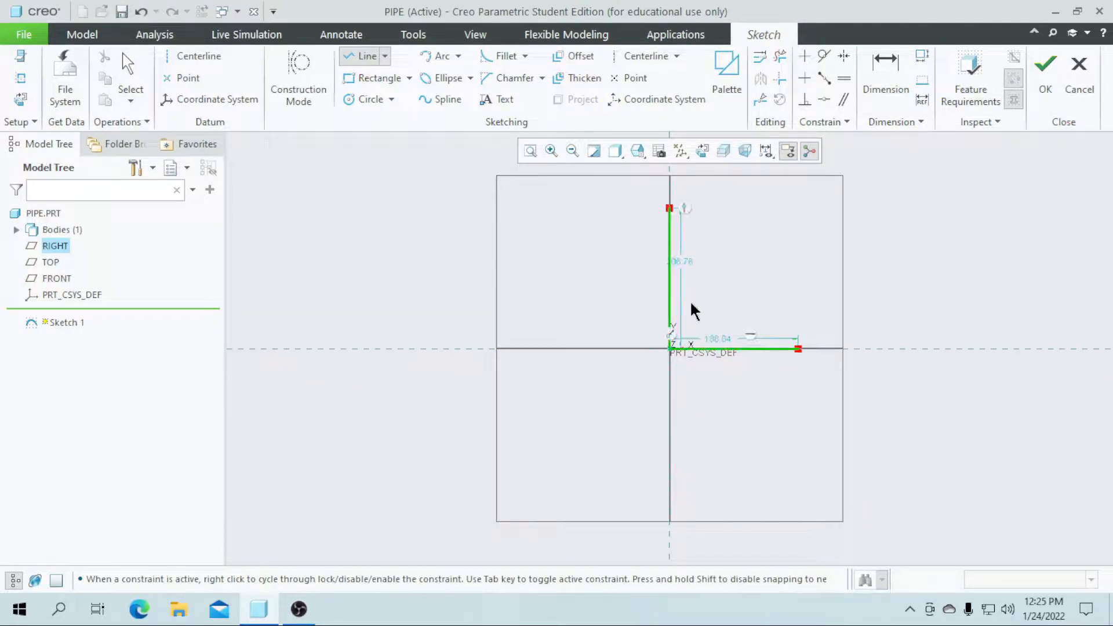
click(680, 152)
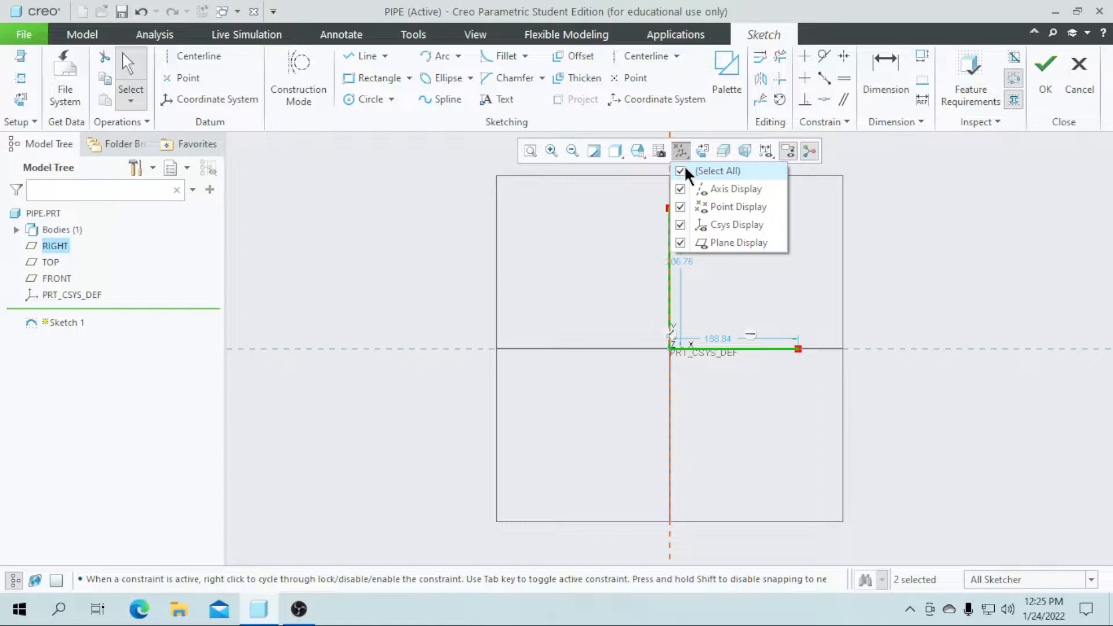
click(680, 170)
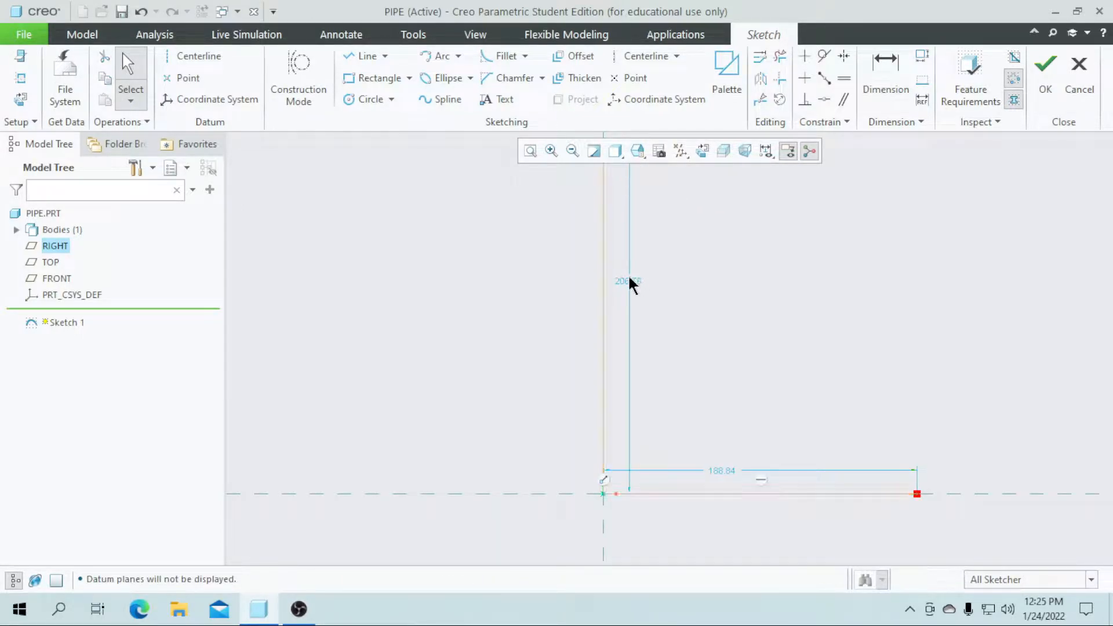
- Set the vertical line to 100 mm and delete the horizontal line segment
double_click(626, 281)
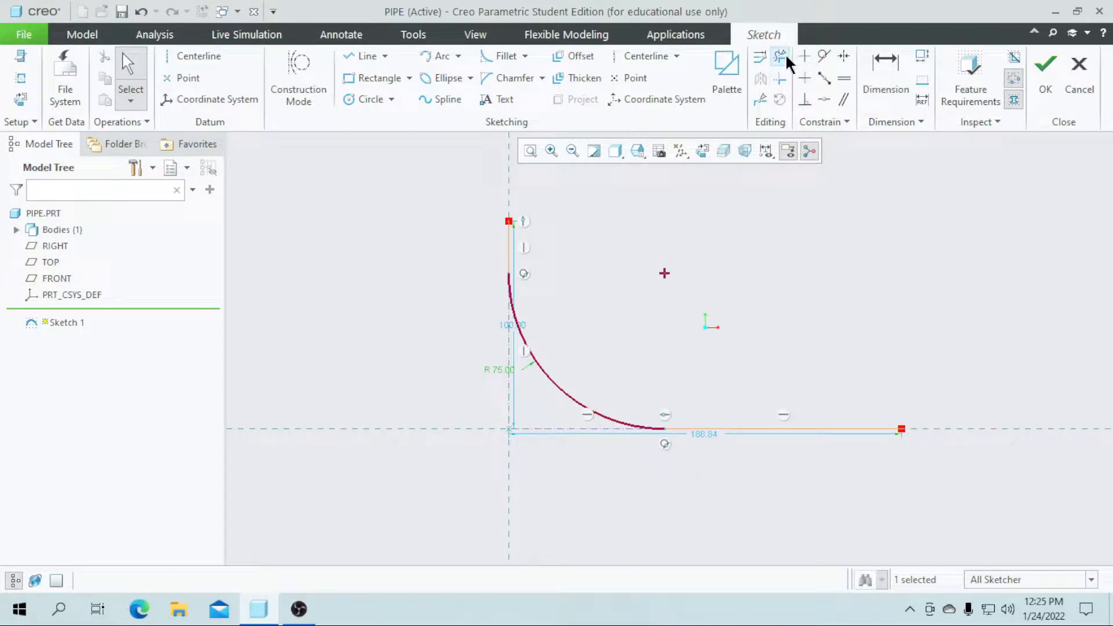
click(777, 56)
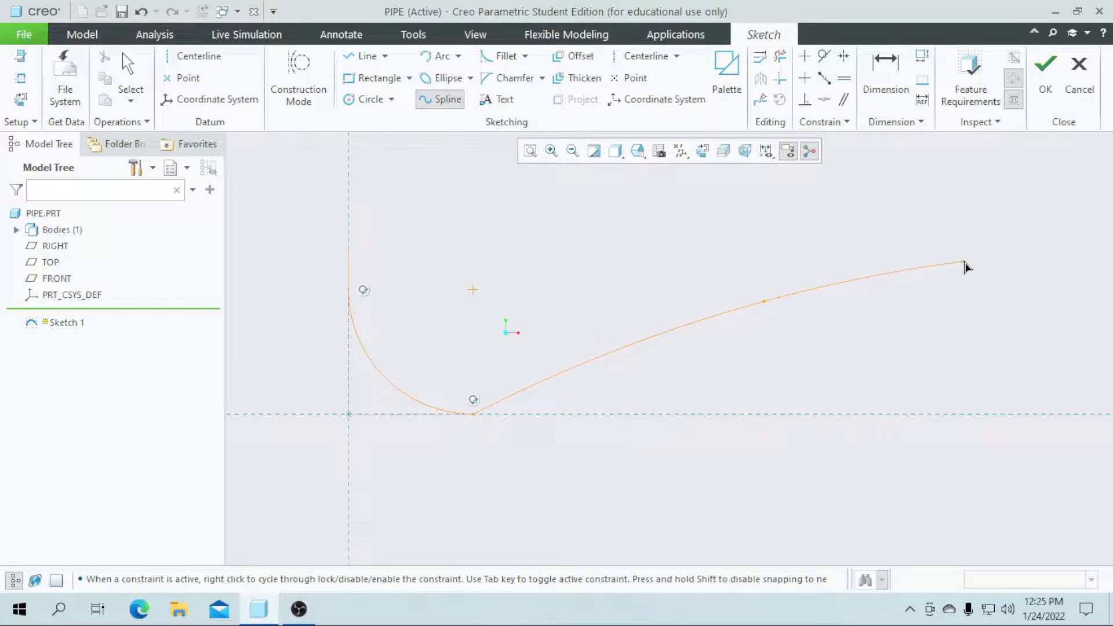
- Set the spline end to 300 across and 50 high, dimension its end angle, and accept Sketch 1
drag(962, 265, 976, 270)
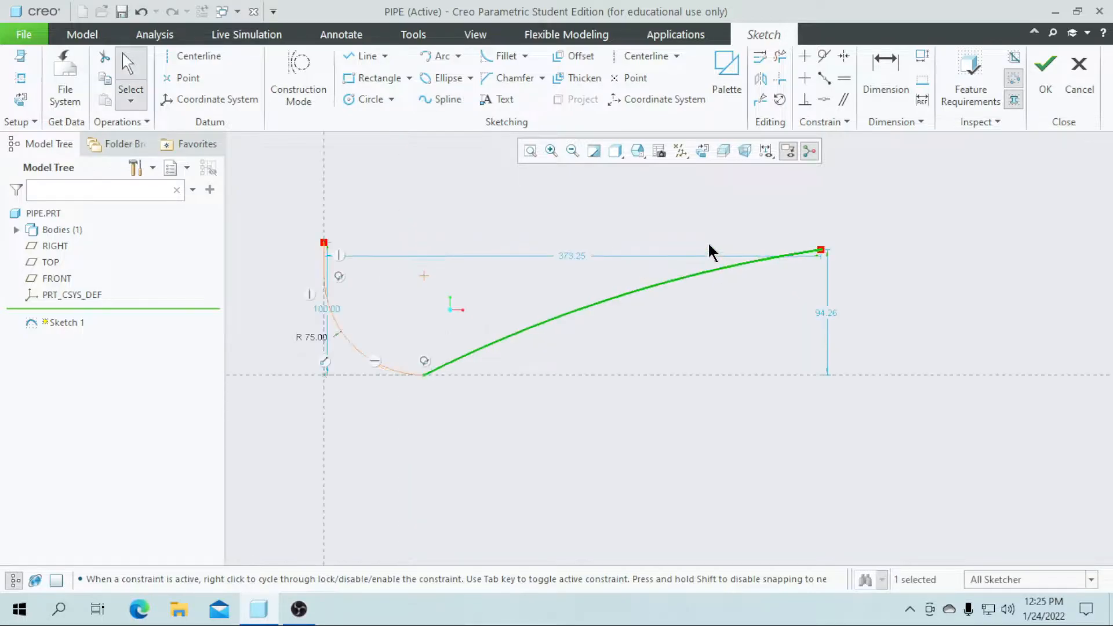
mouse_move(499, 283)
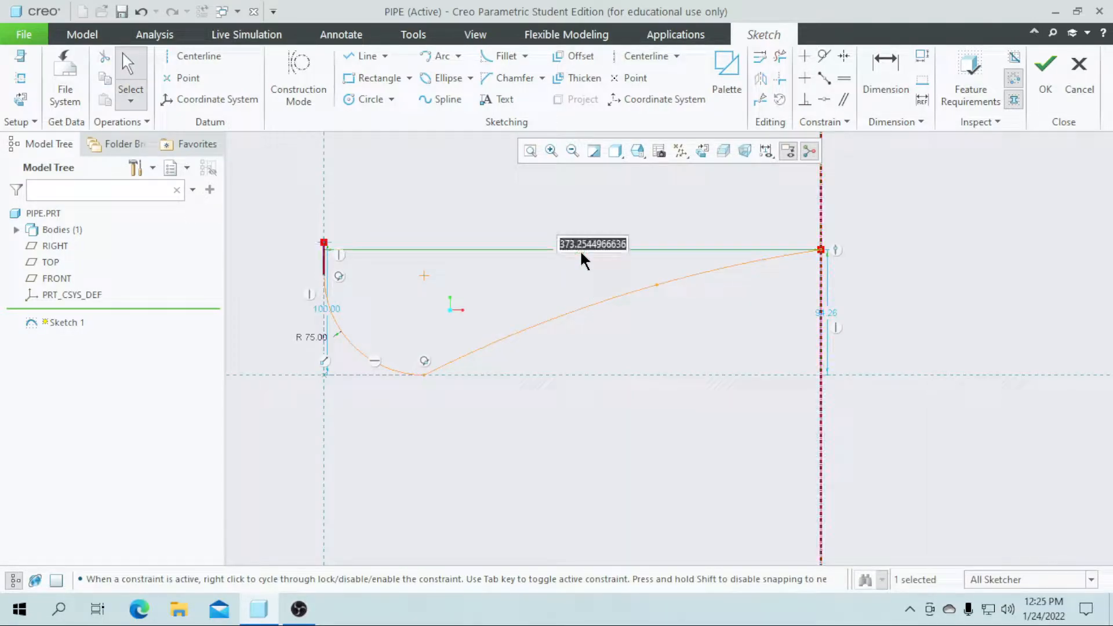
text(300.00)
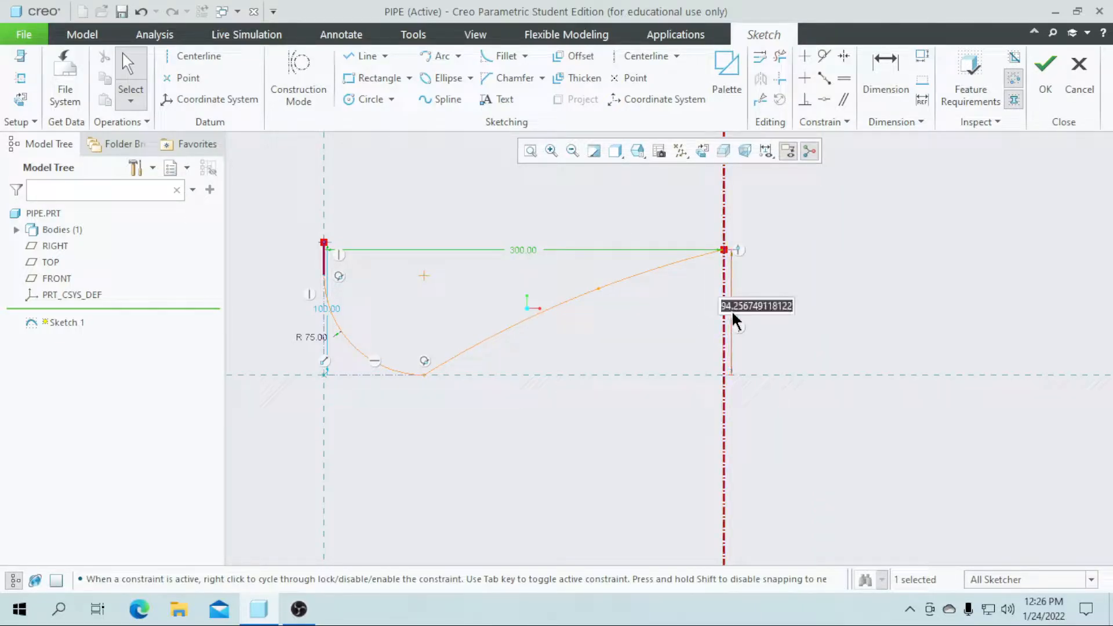
text(50.00)
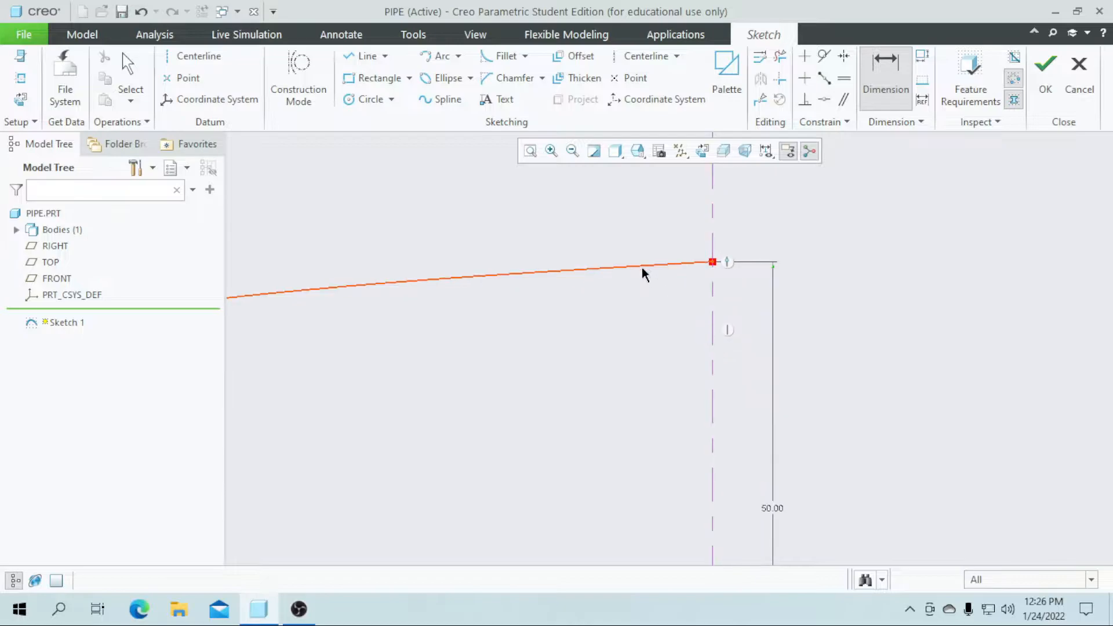
click(630, 270)
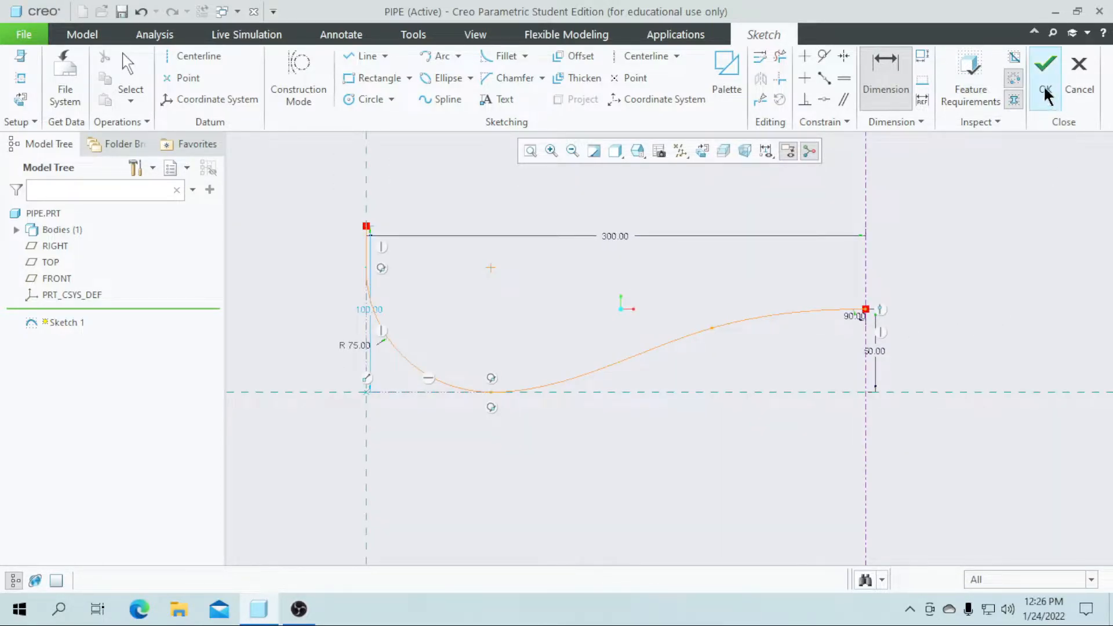
click(1048, 61)
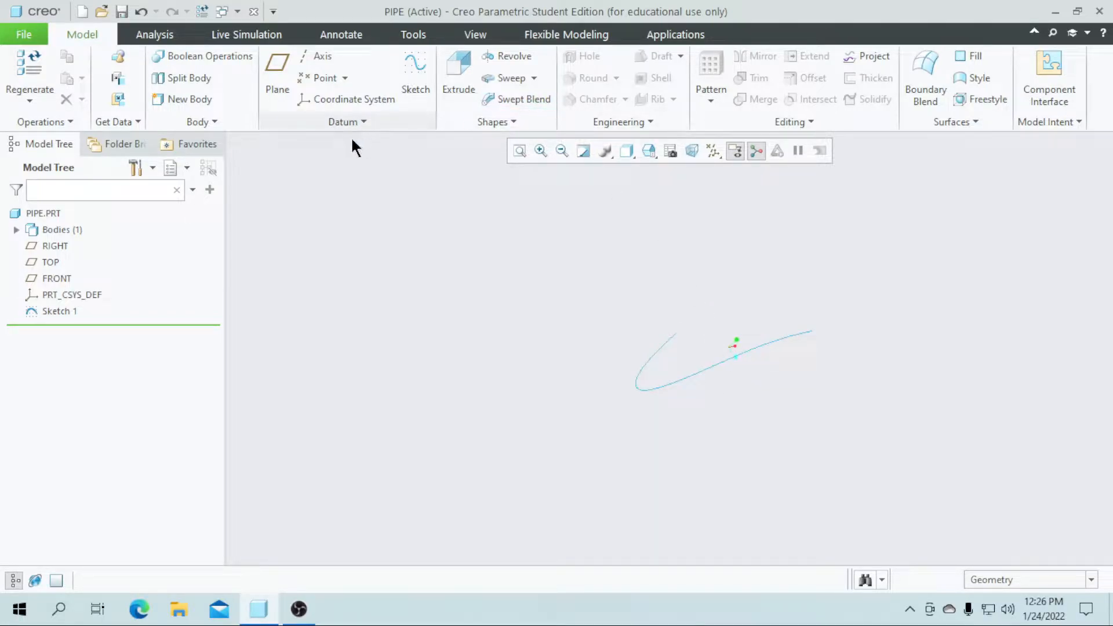
click(415, 70)
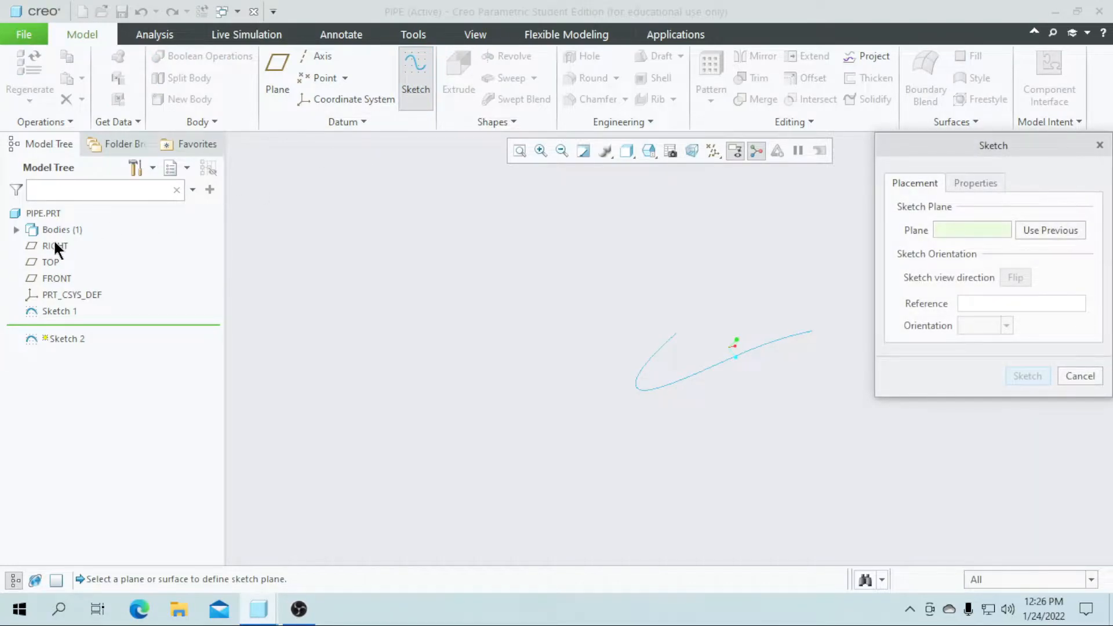
click(54, 246)
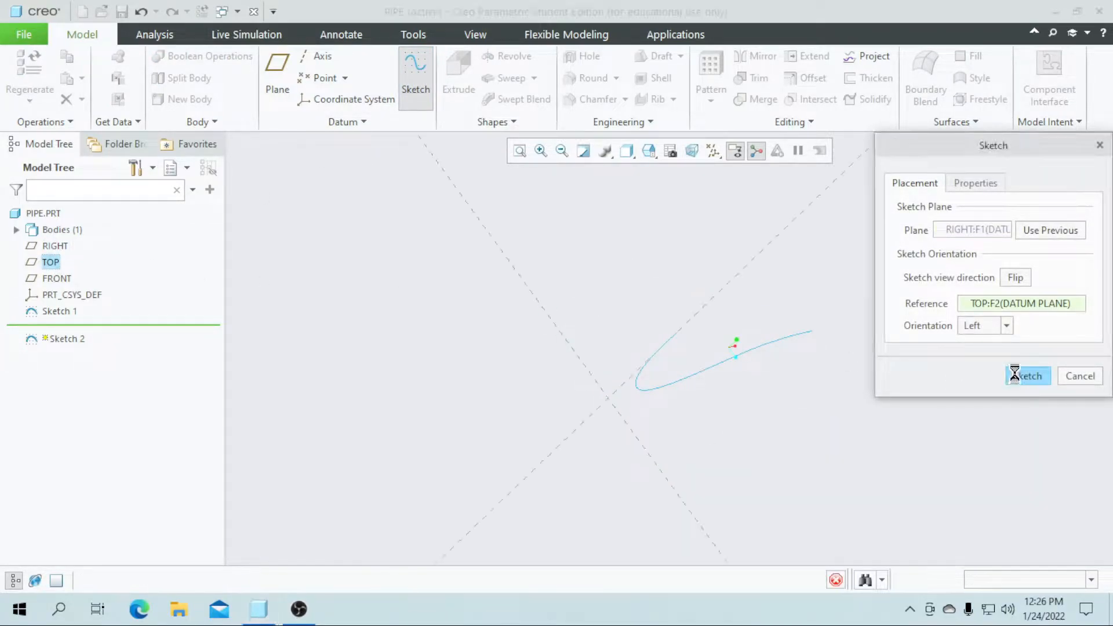
click(1028, 375)
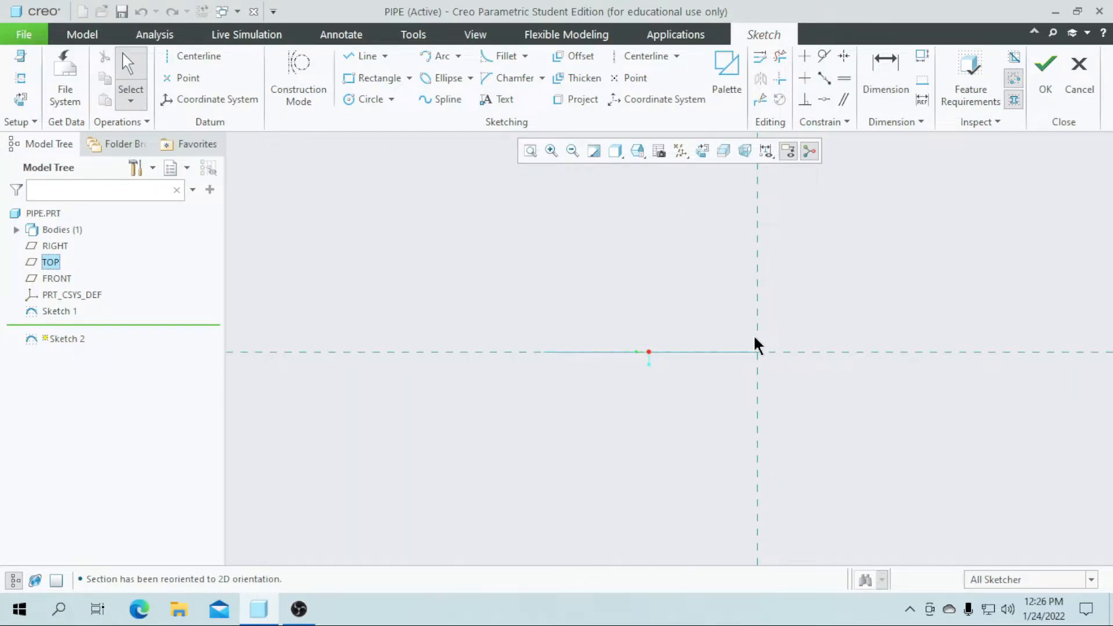
click(1080, 63)
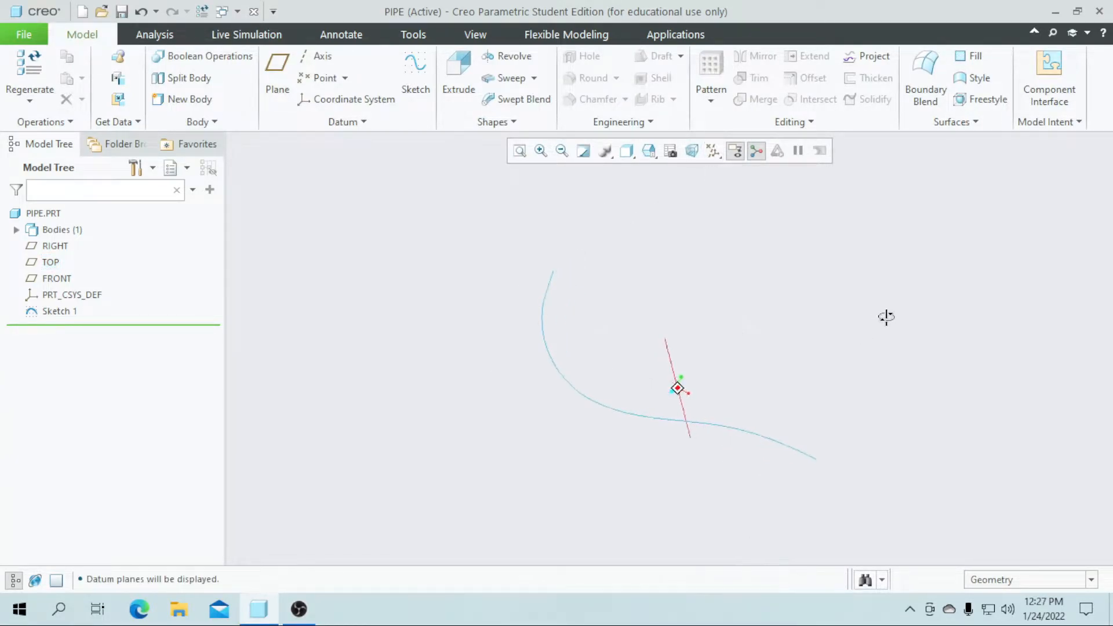
- Begin Sketch 2 on the TOP plane, facing it straight on, with the line tool
click(415, 70)
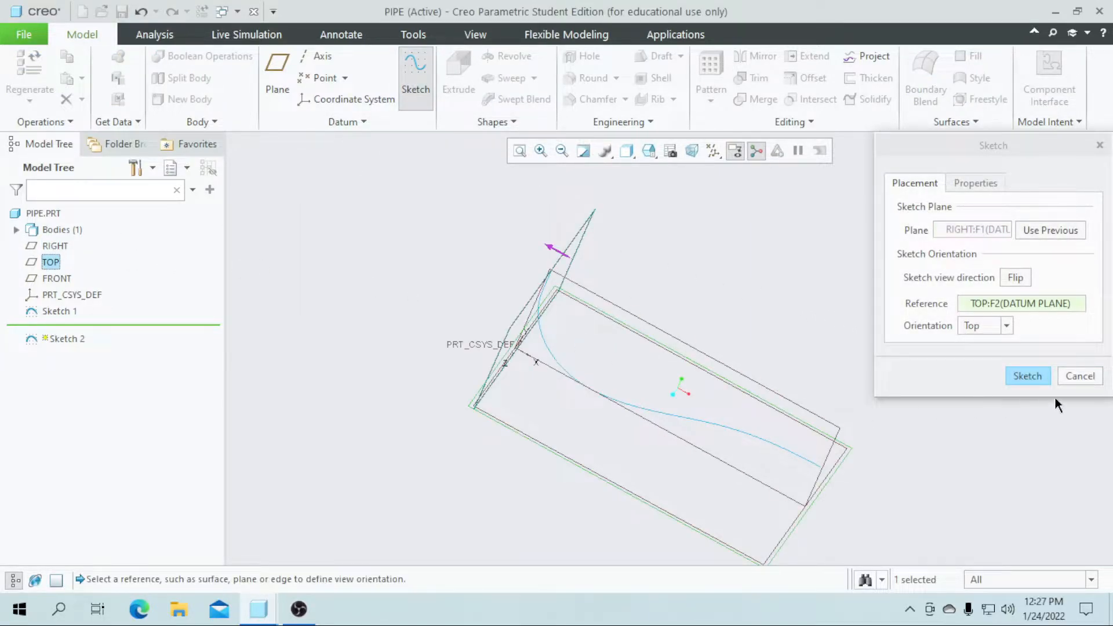
click(1028, 376)
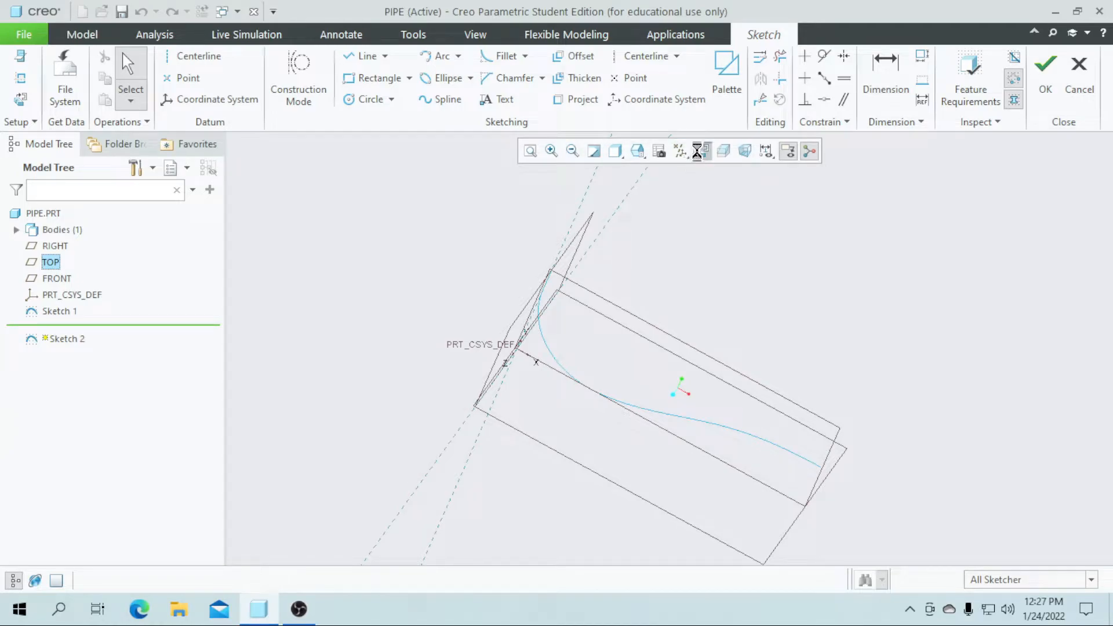
click(701, 151)
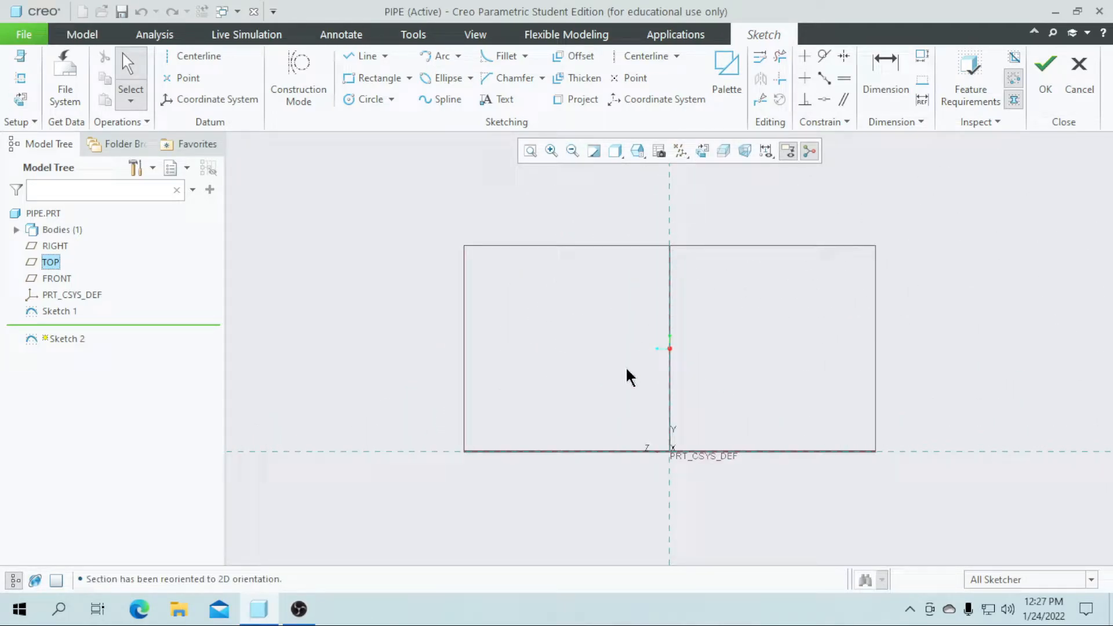
click(365, 55)
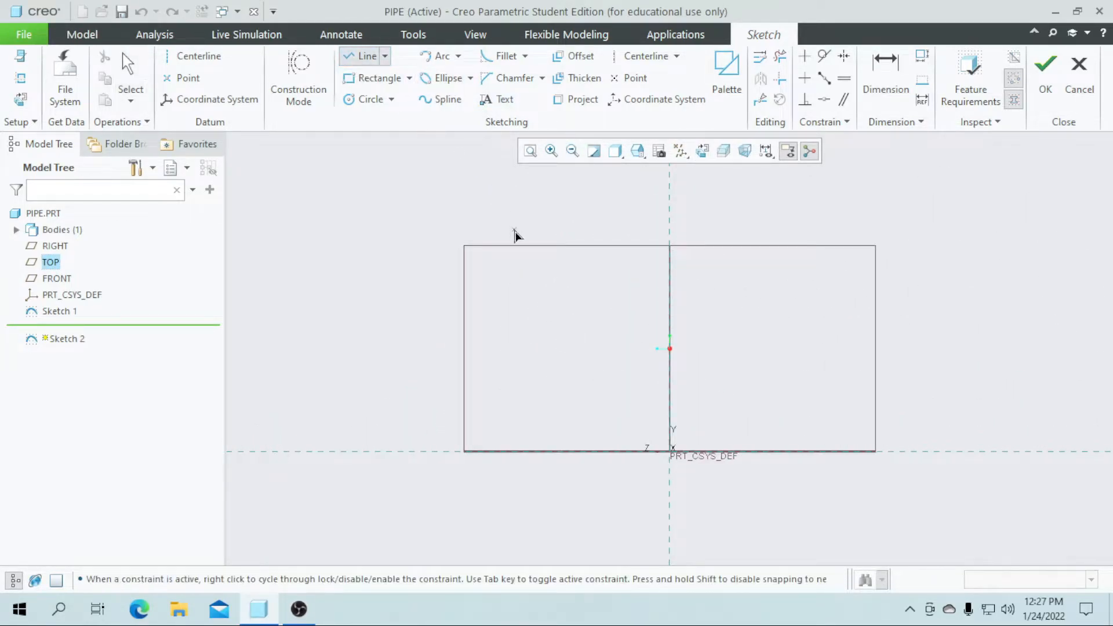
mouse_move(521, 267)
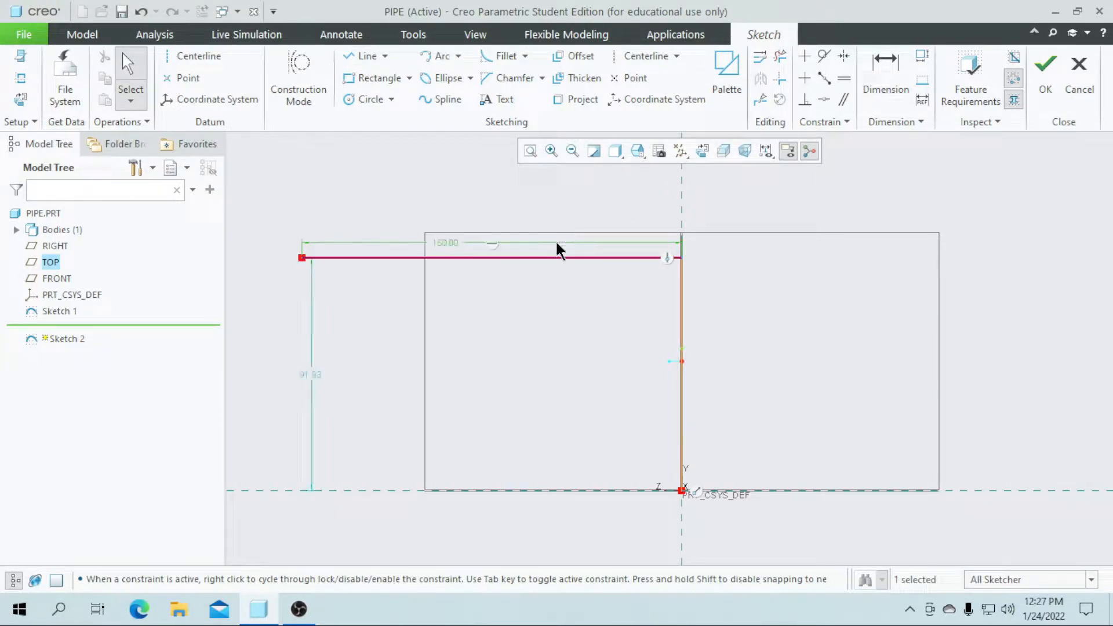
- Set the profile height to 100 and accept Sketch 2
double_click(308, 374)
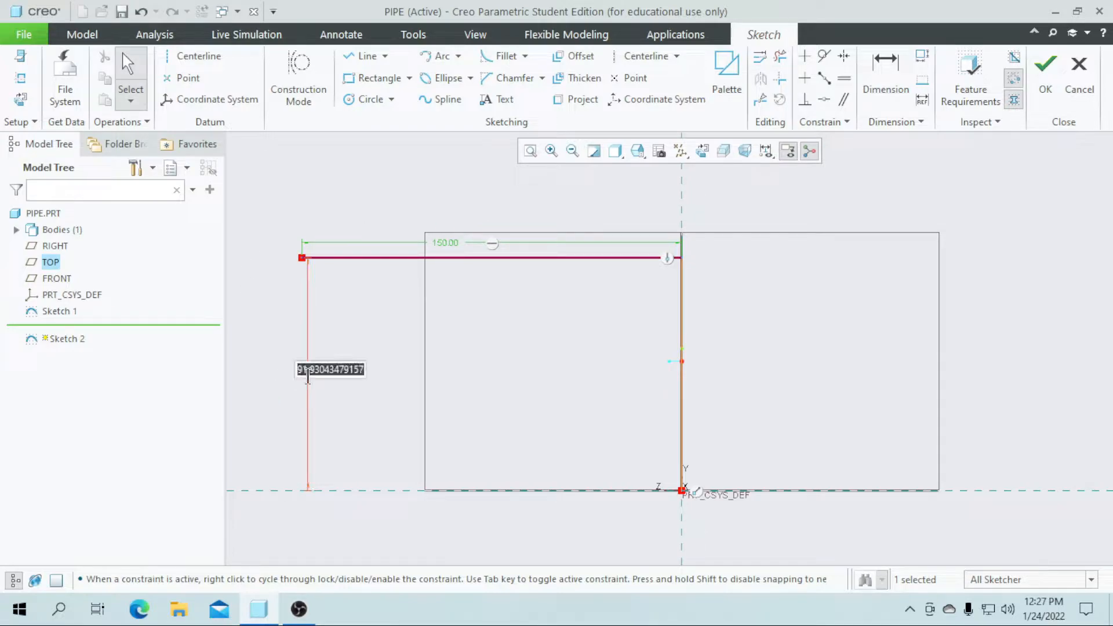
text(100.00)
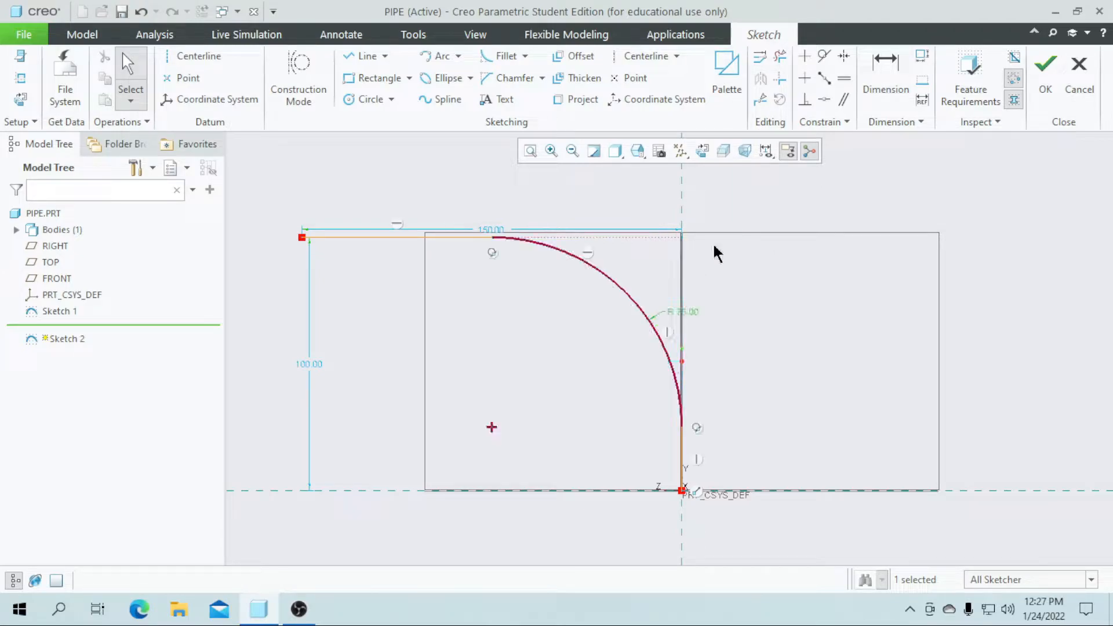
mouse_move(795, 289)
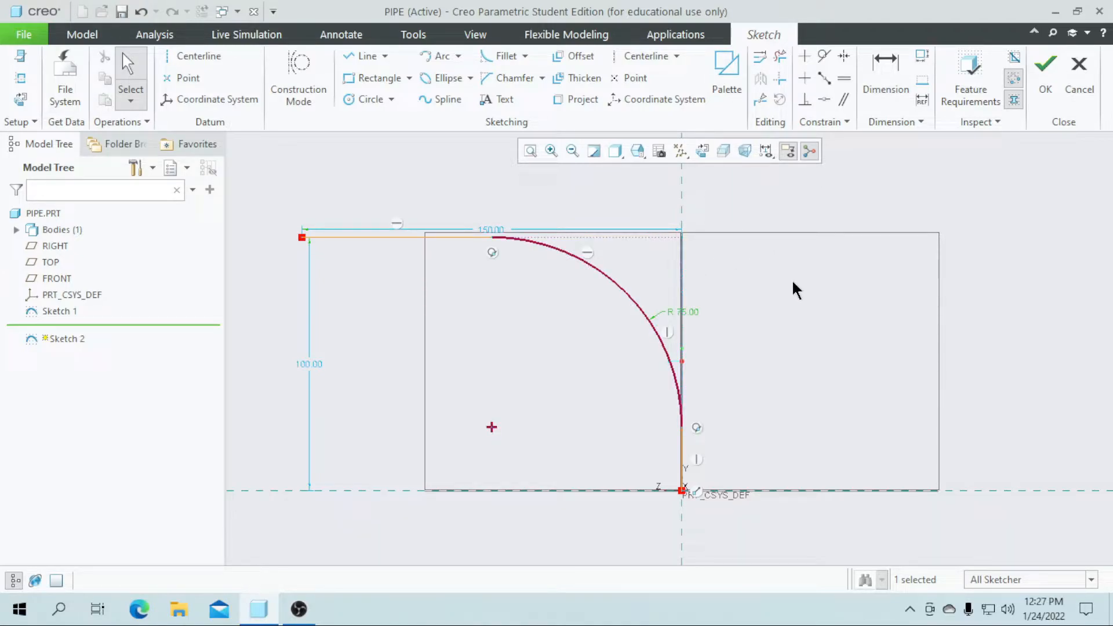
click(1048, 65)
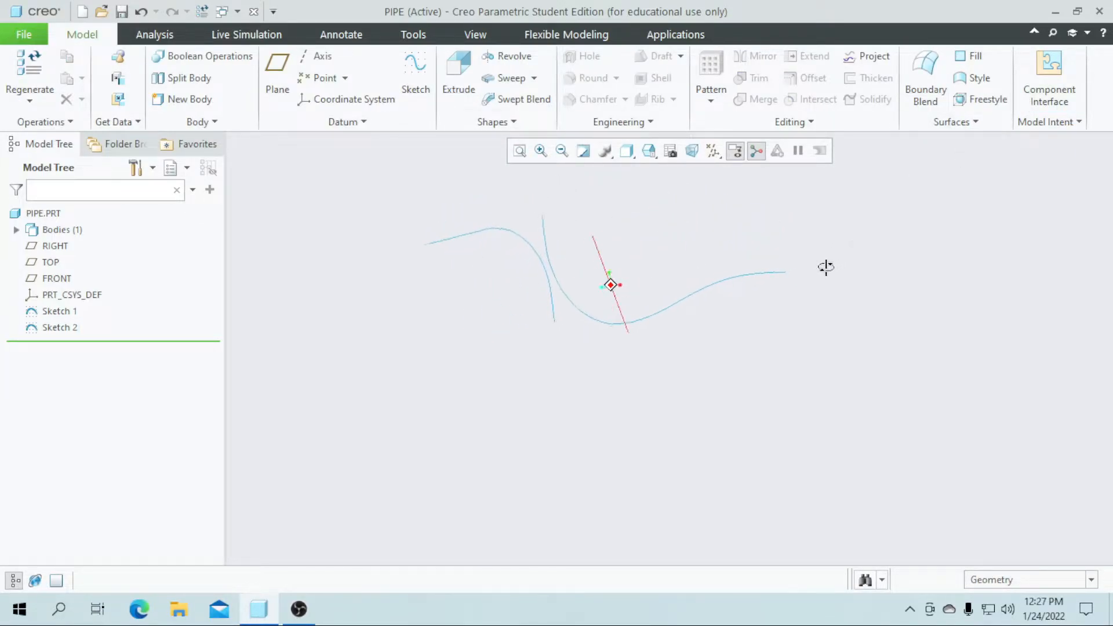
- Hide the datum planes and intersect Sketch 1 and Sketch 2 into one curve
click(713, 151)
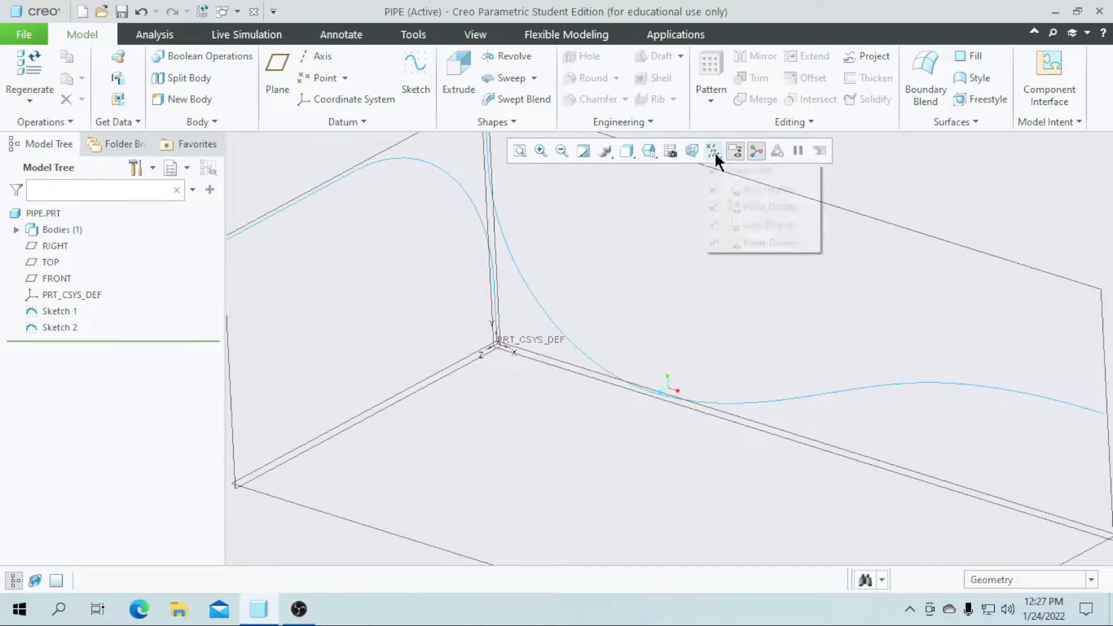
click(713, 150)
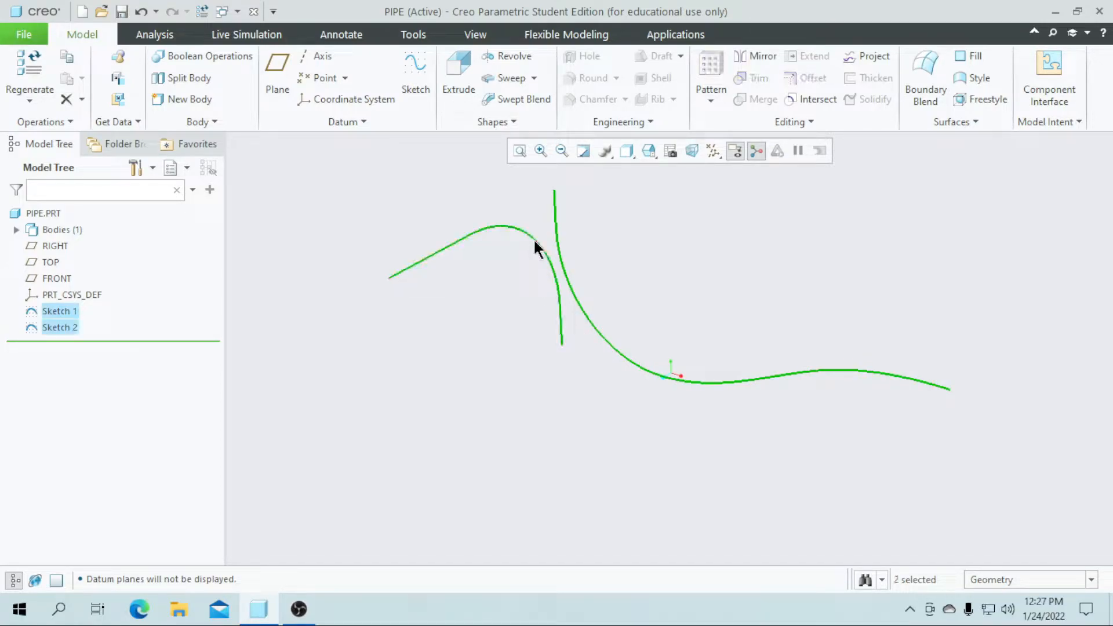
click(818, 99)
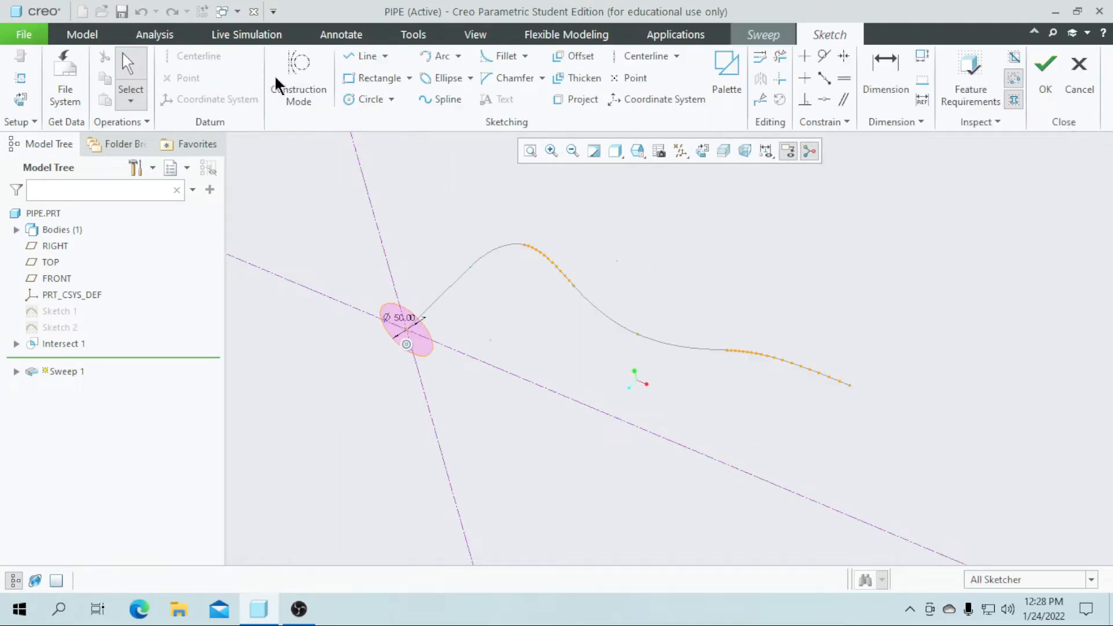
- Switch to the Tools ribbon while sketching the Ø50 sweep section
click(413, 34)
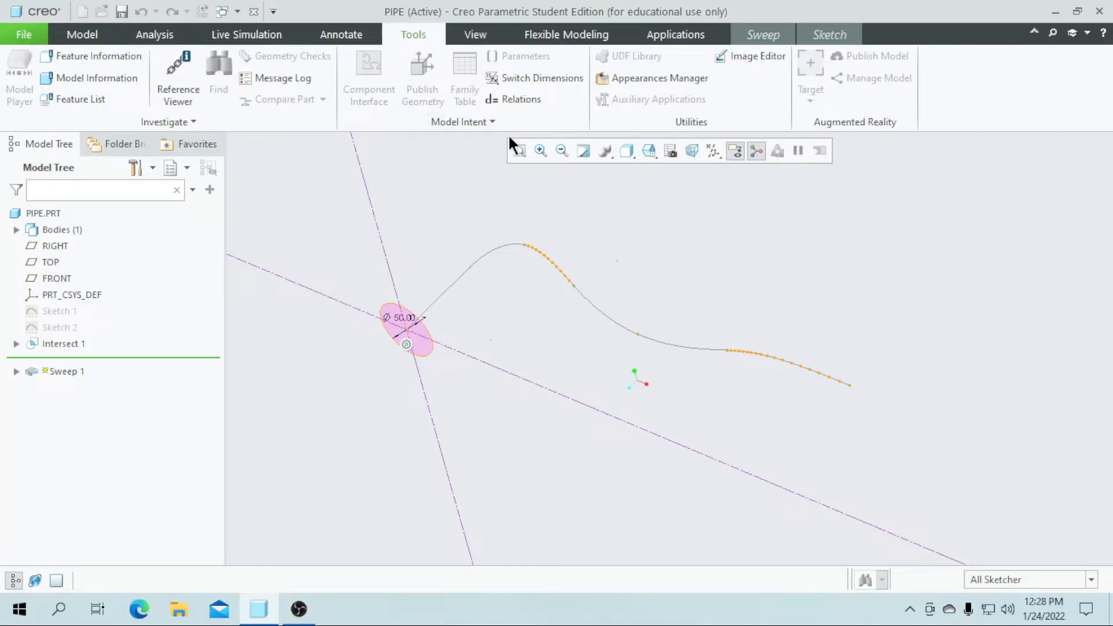
- In the Relations editor, write the comment: diameter of the pipe = nominal diameter of pipe +
click(521, 99)
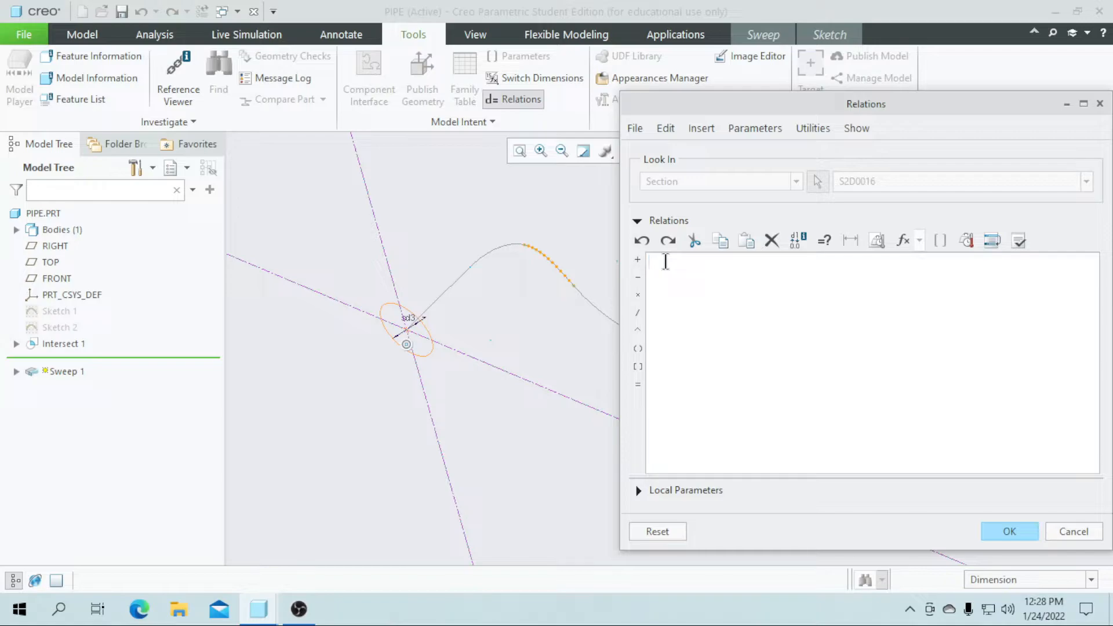
text(/*)
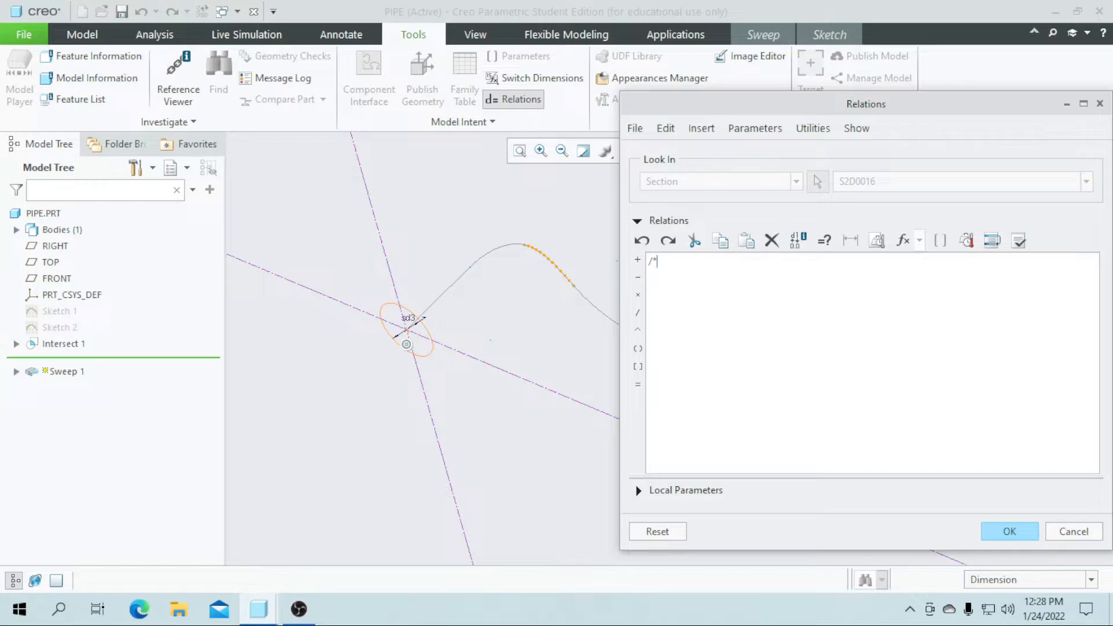
text(dia)
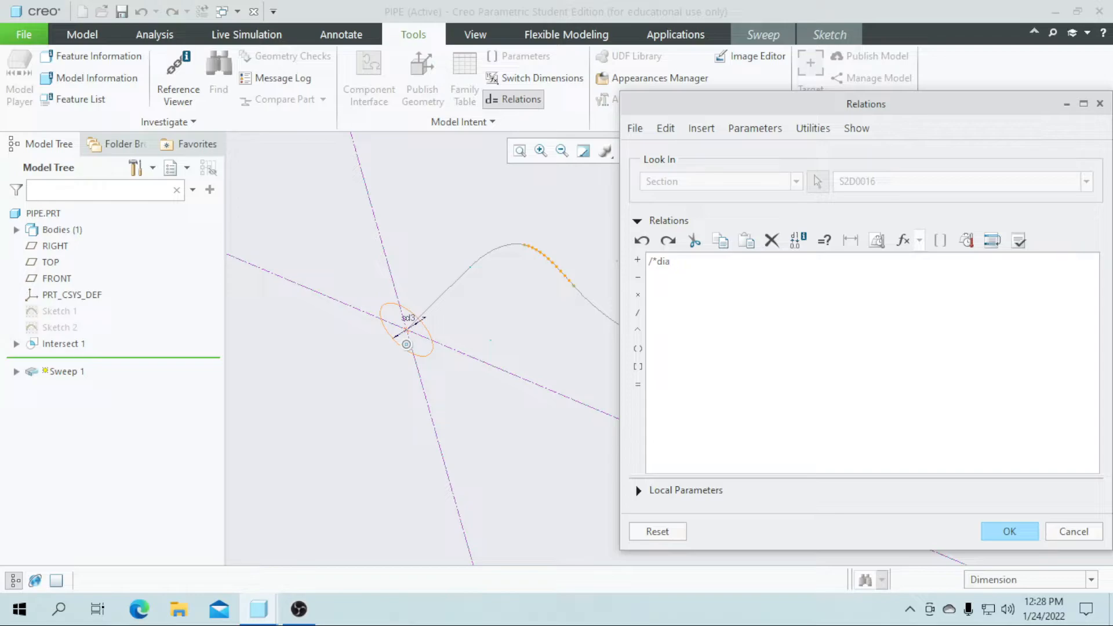
text(of the pipe)
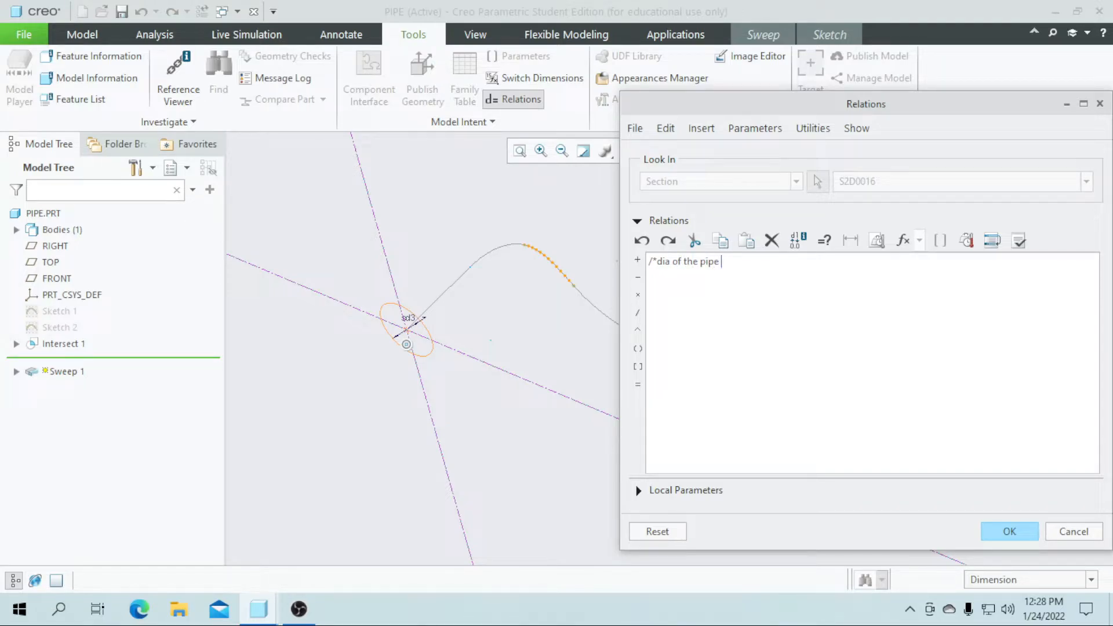
text(=)
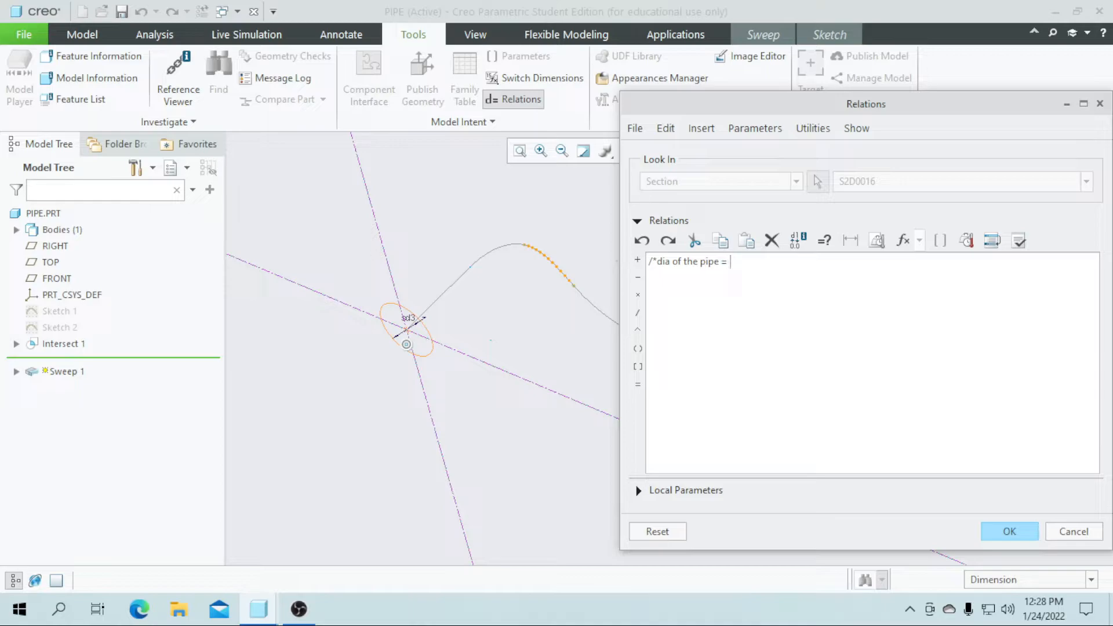
text(nomi)
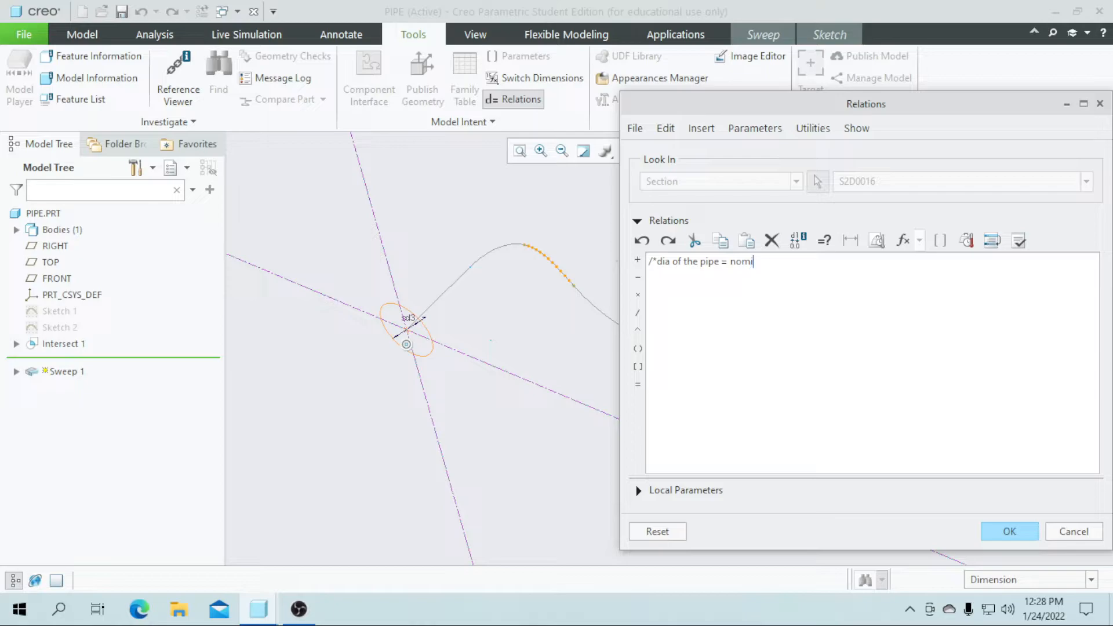
text(nal)
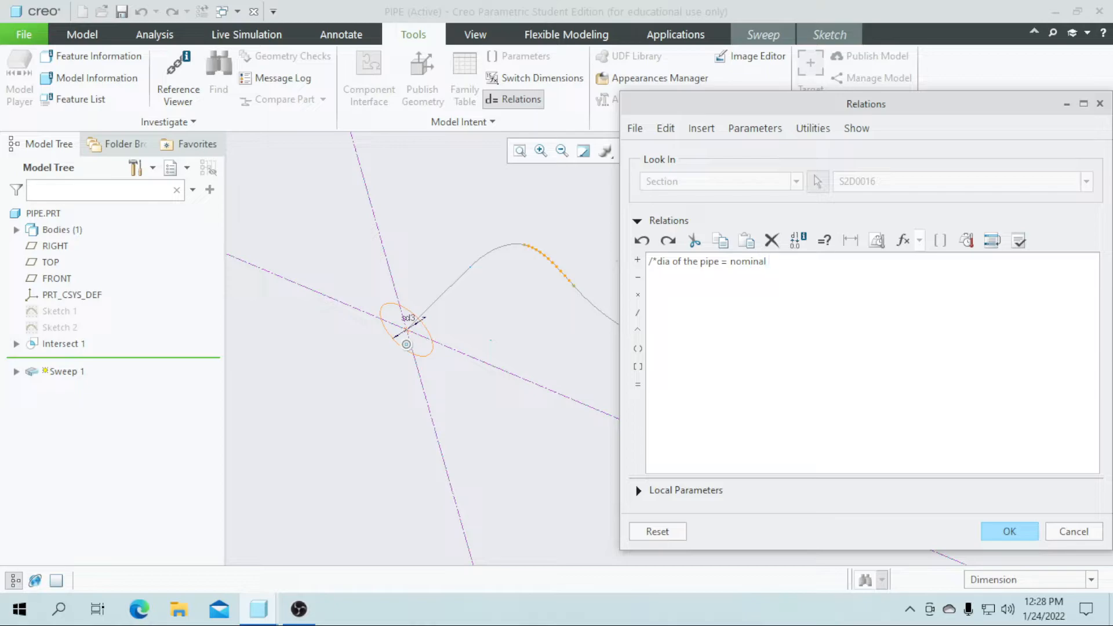
text(dia)
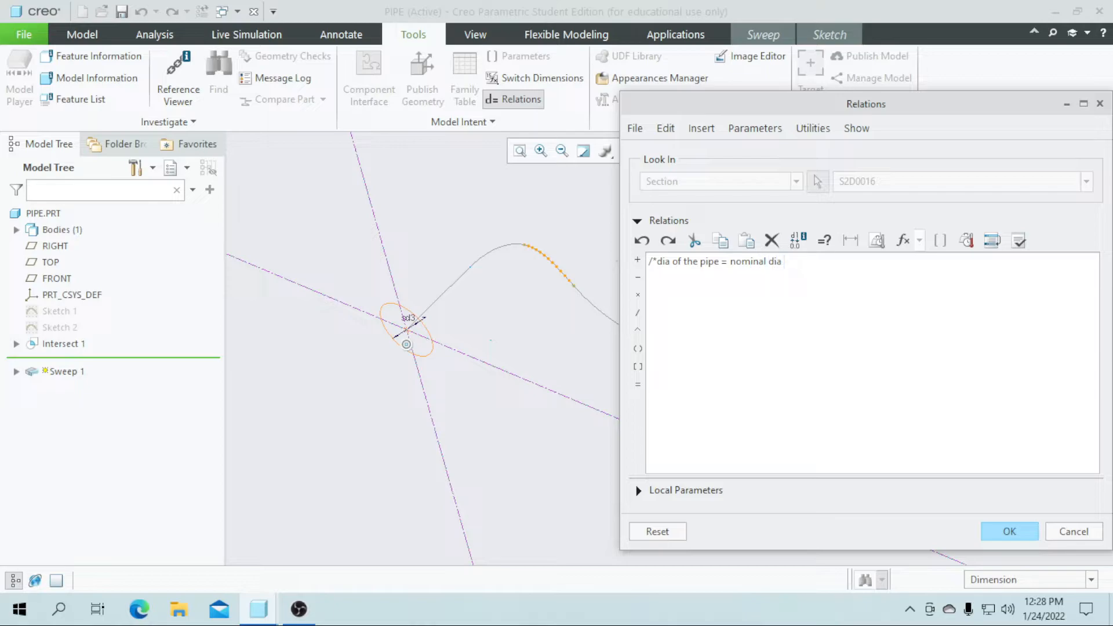
text(of the pip)
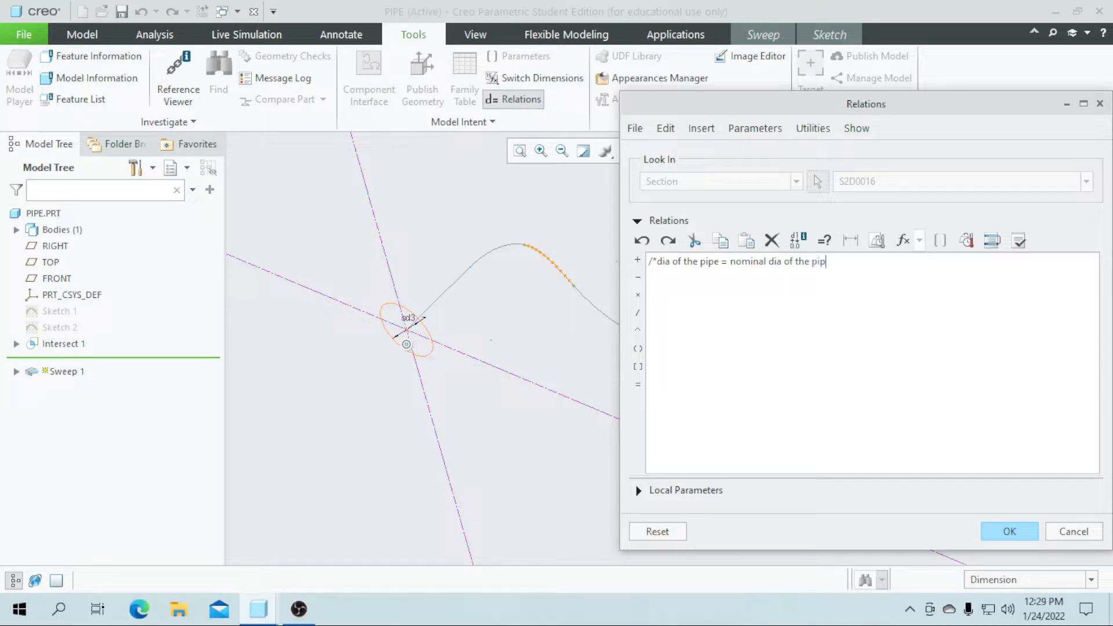
text(e)
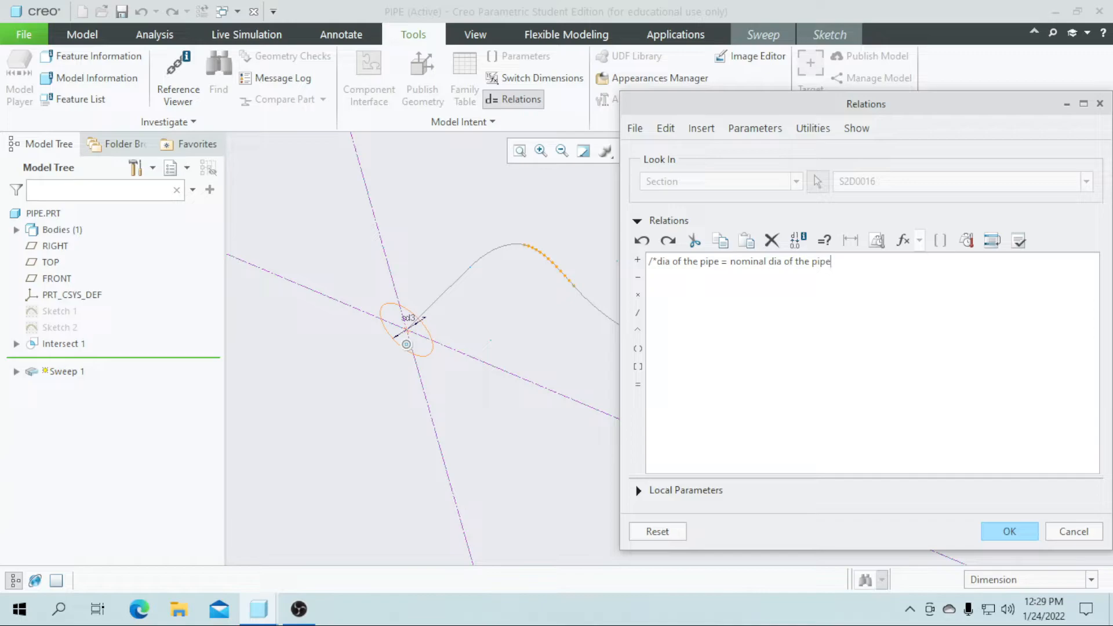
text(+)
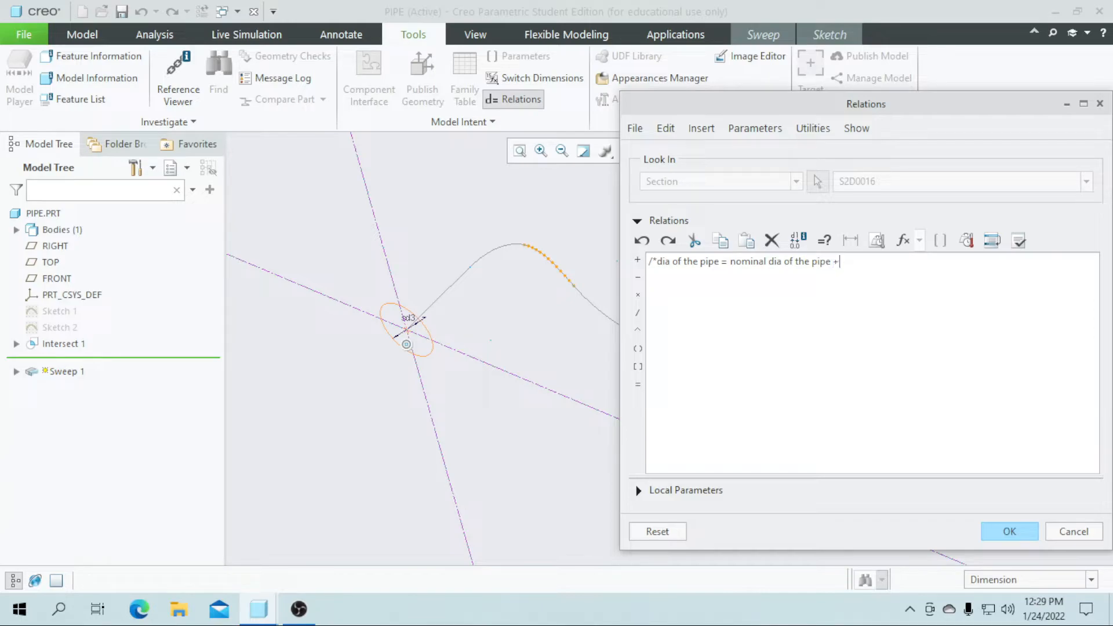
- Complete the comment with (amplitude*cos(trajpar*360*no. of wave))
text(()
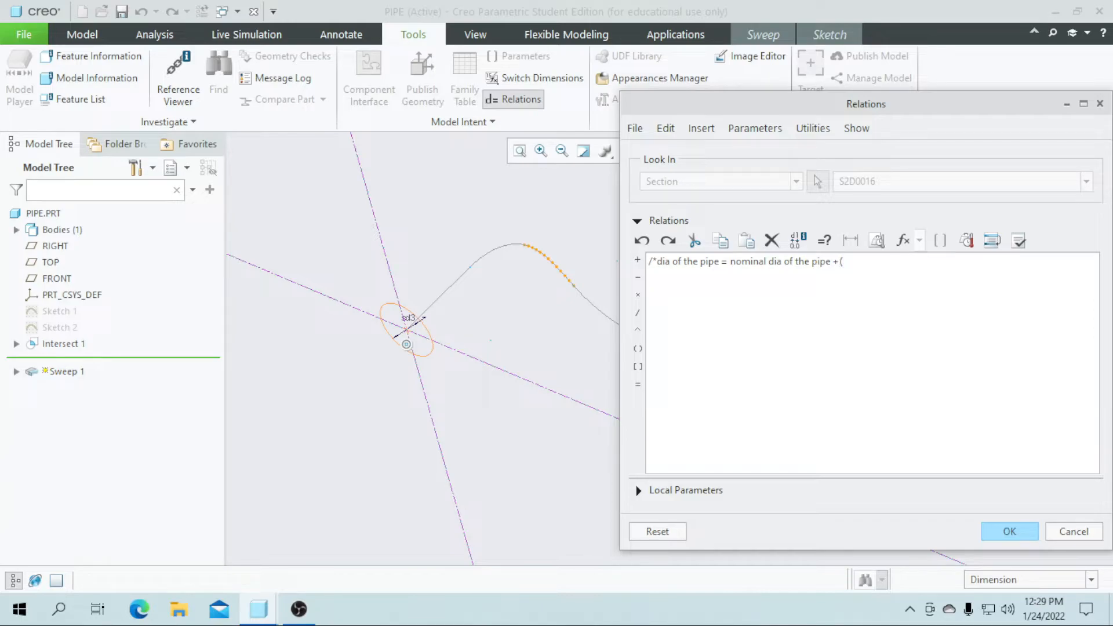
text(amp)
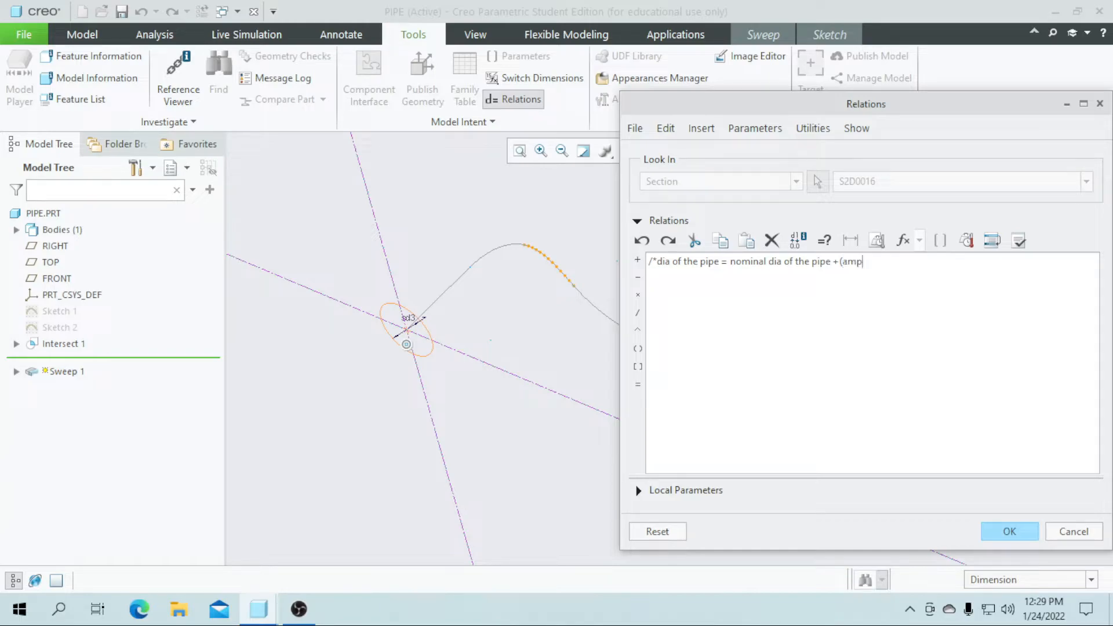
text(litude)
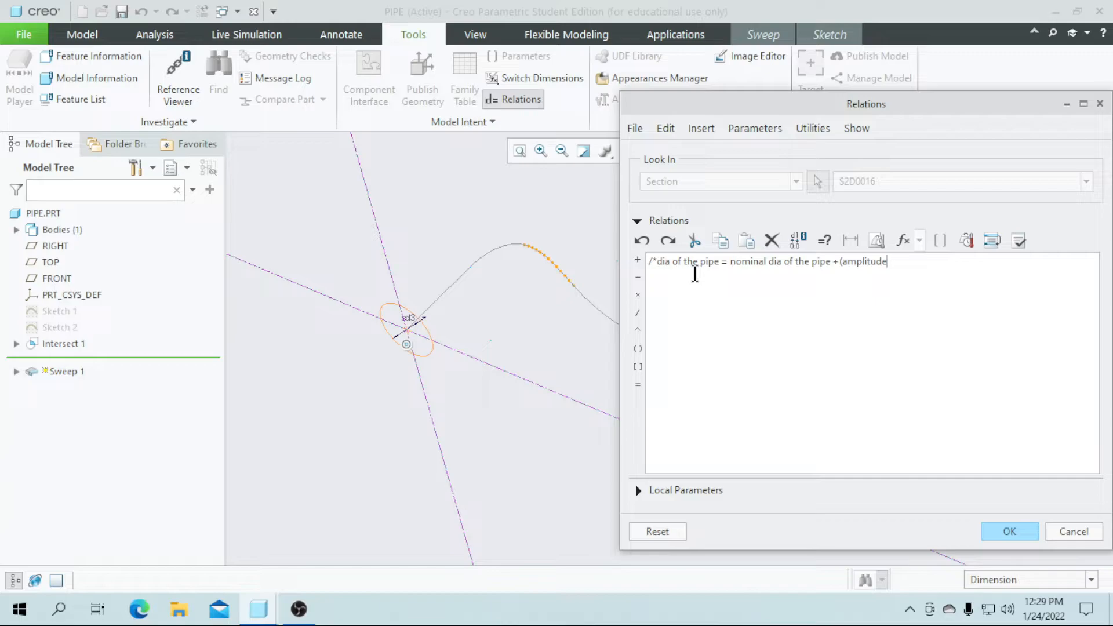
text(*)
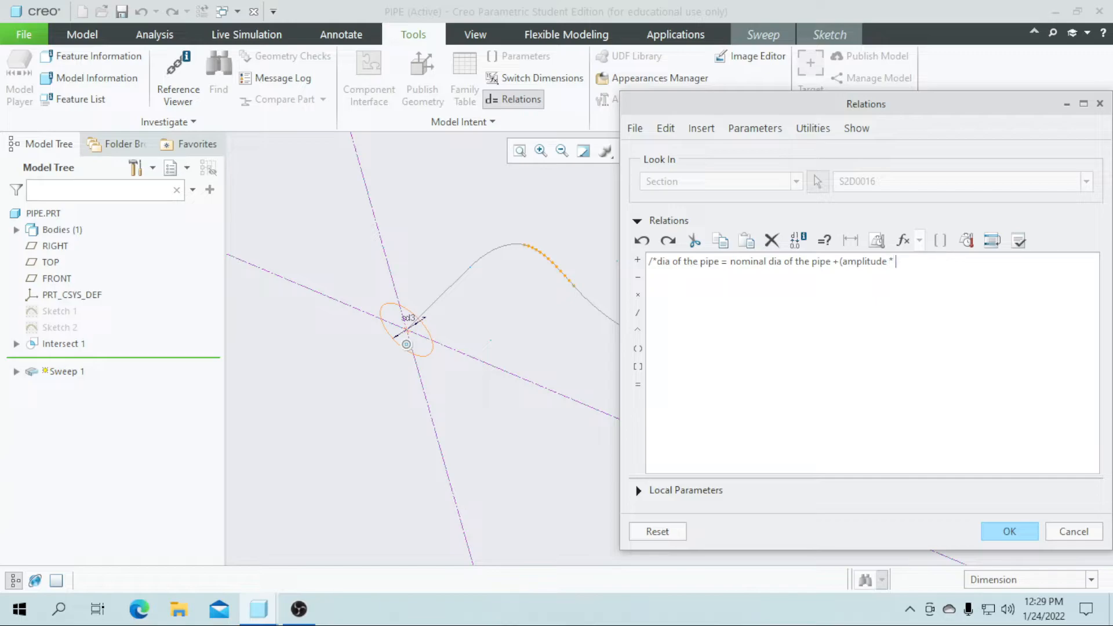
text(cos)
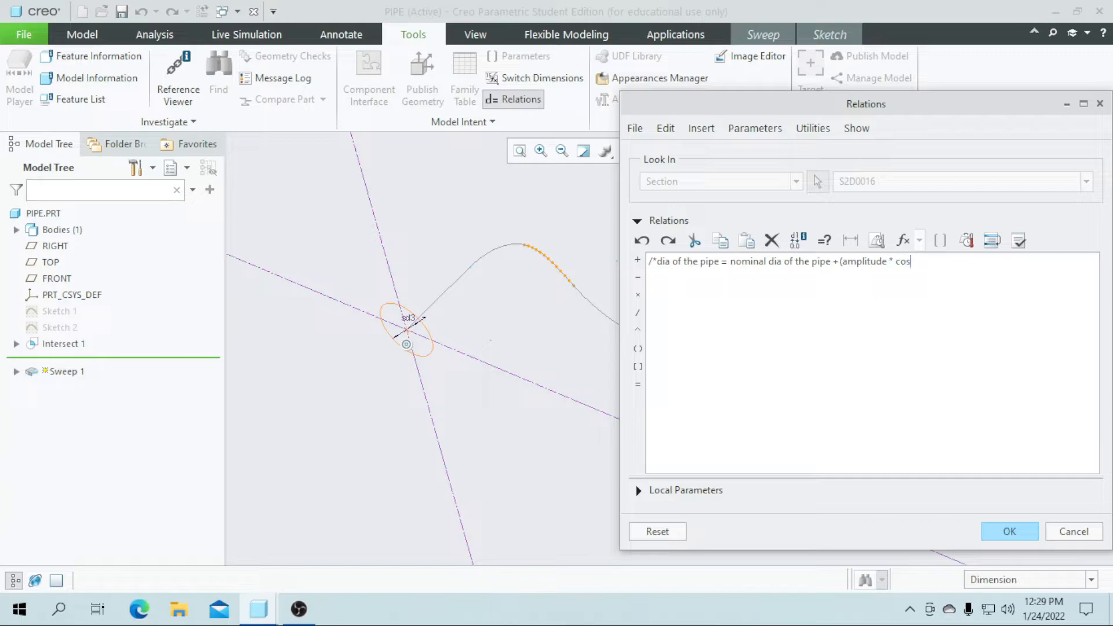
text(()
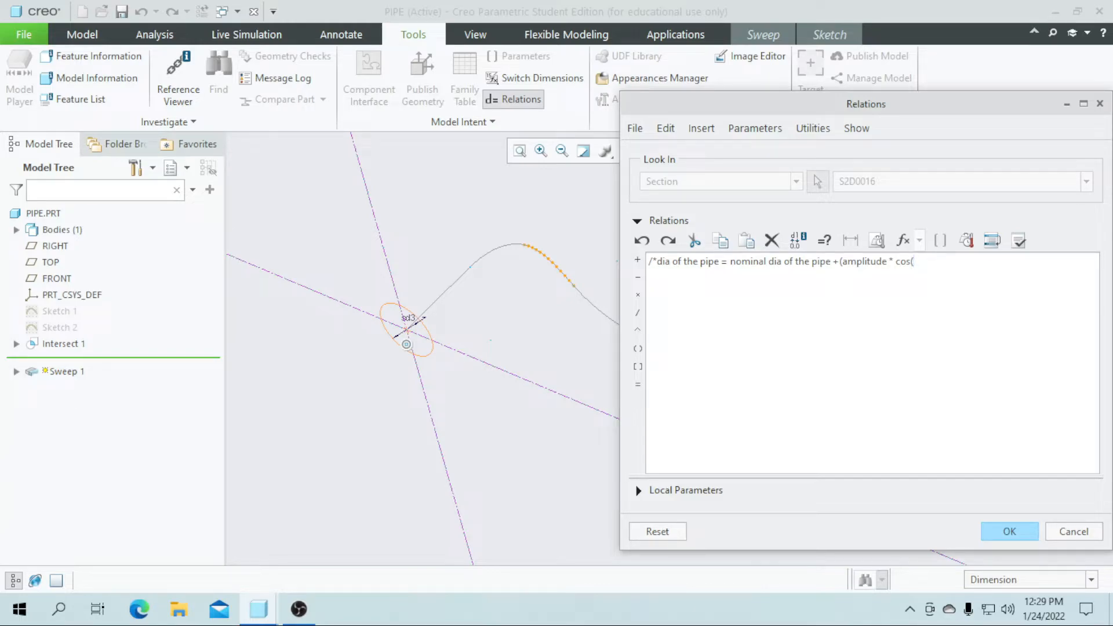
text(trajpar)
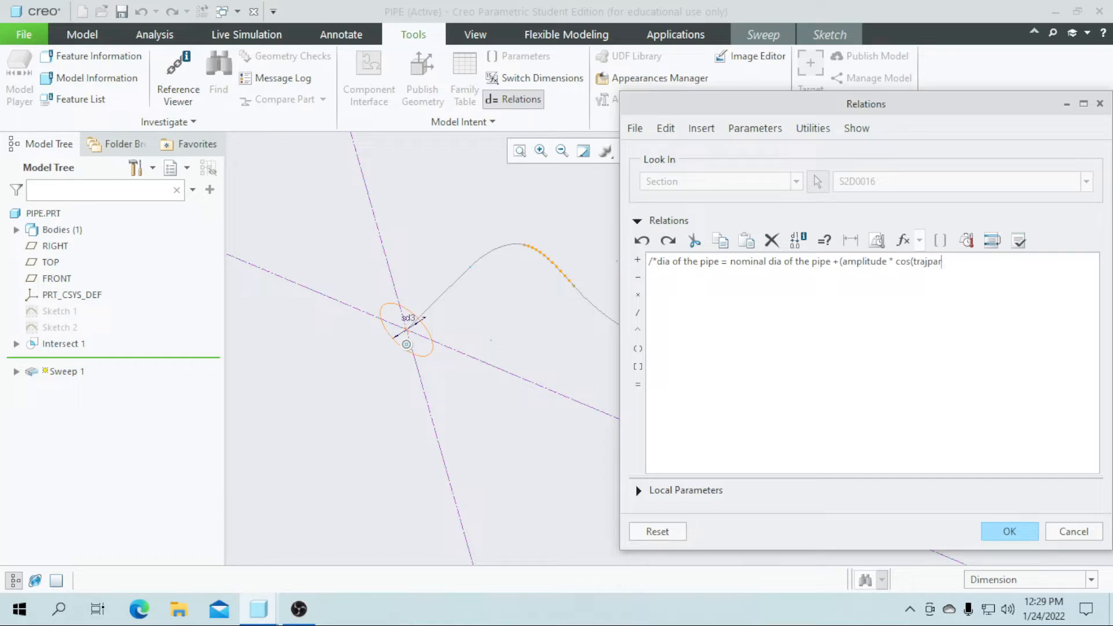
text(360)
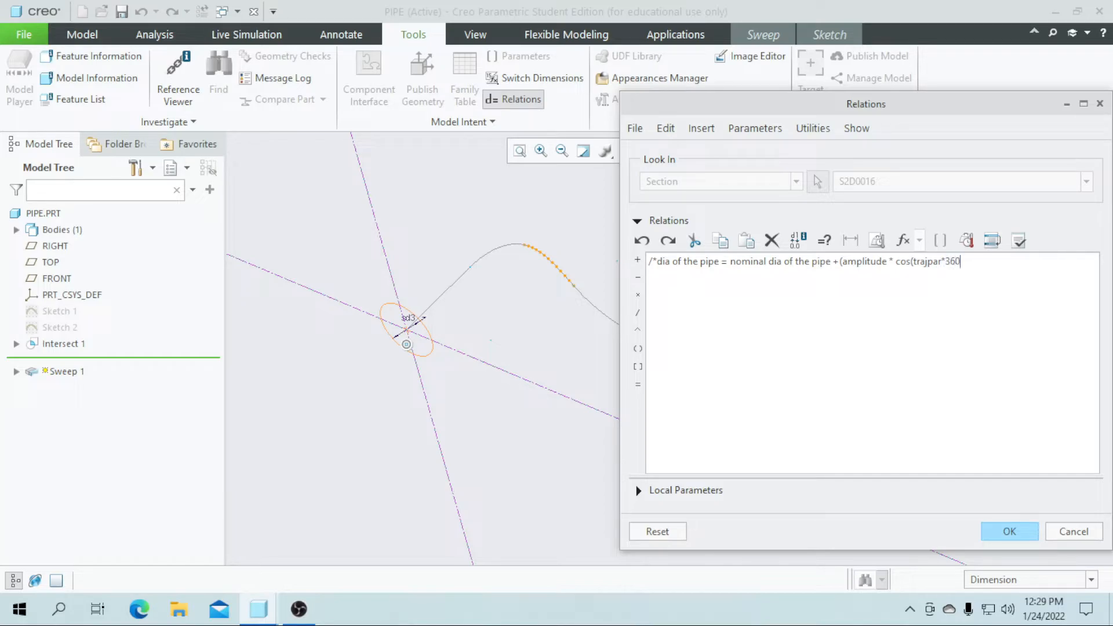
text(*no)
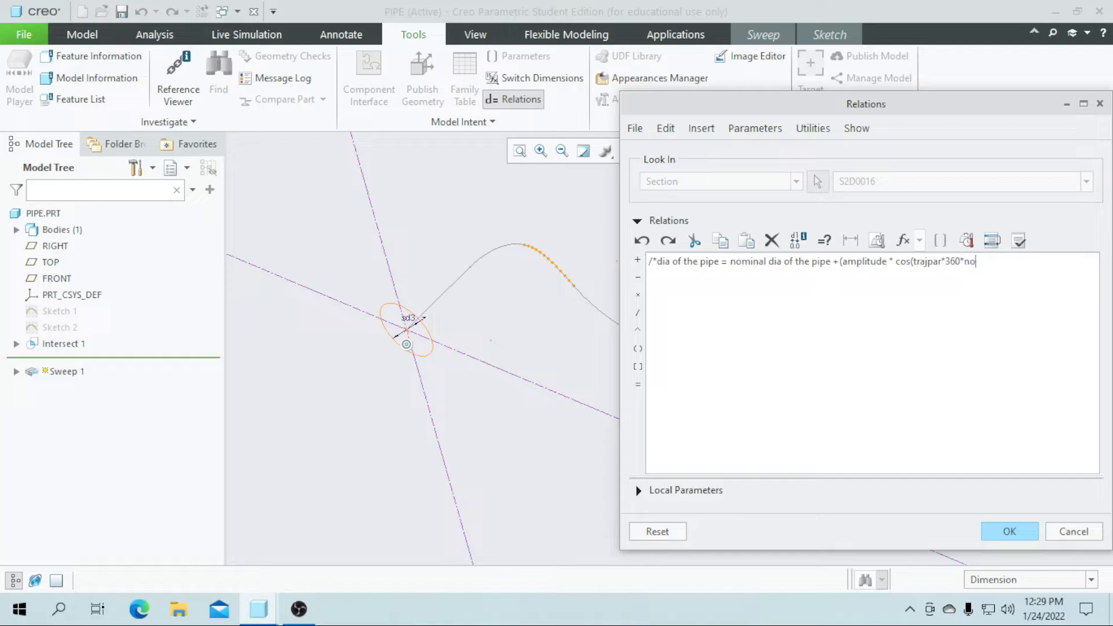
text(.og)
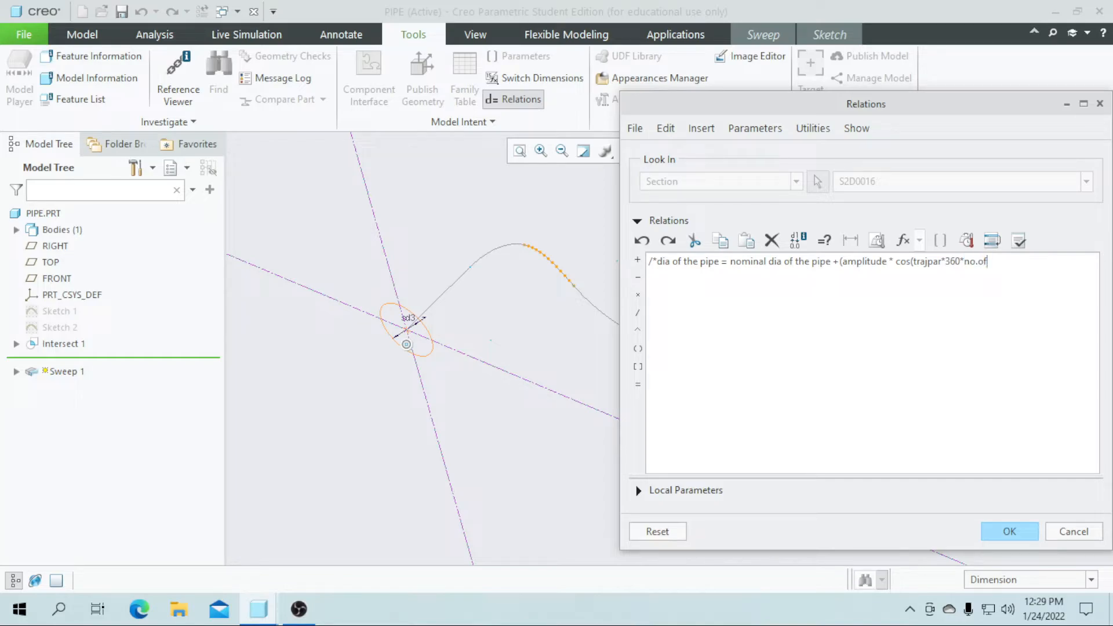
text(wavw)
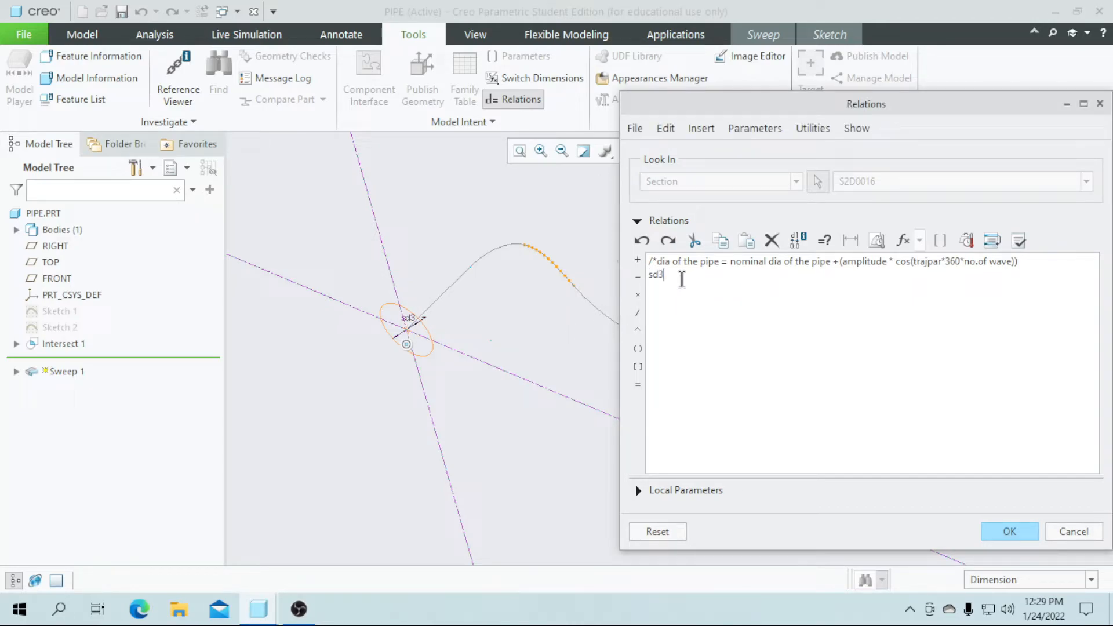
- Enter the relation sd3=50+(2*cos(trajpar*360*60)) for the section diameter
text(=)
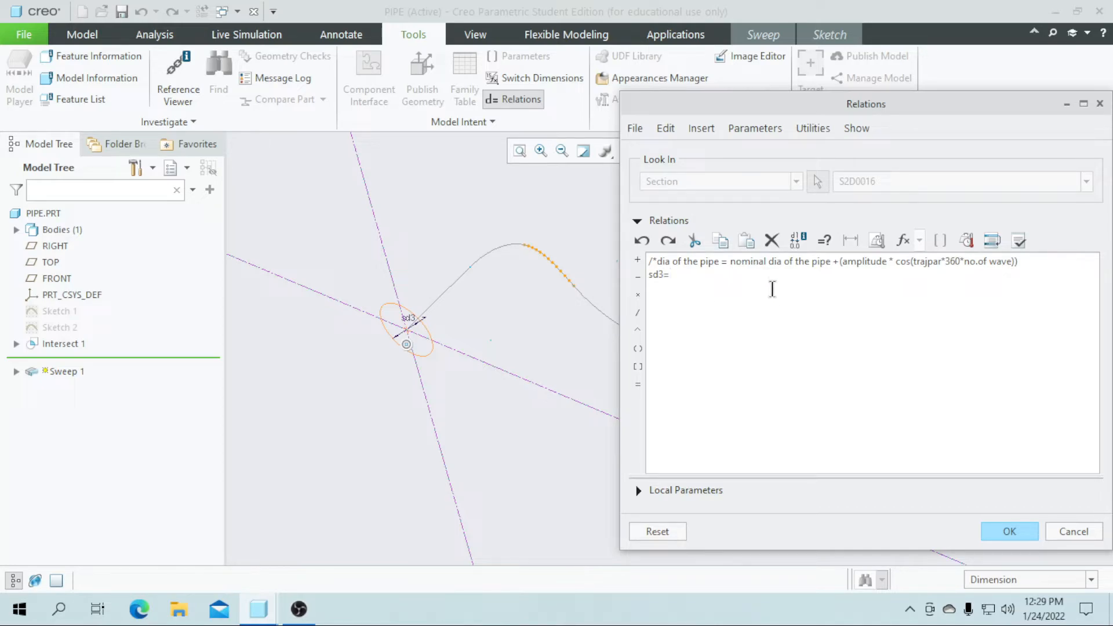
text(50)
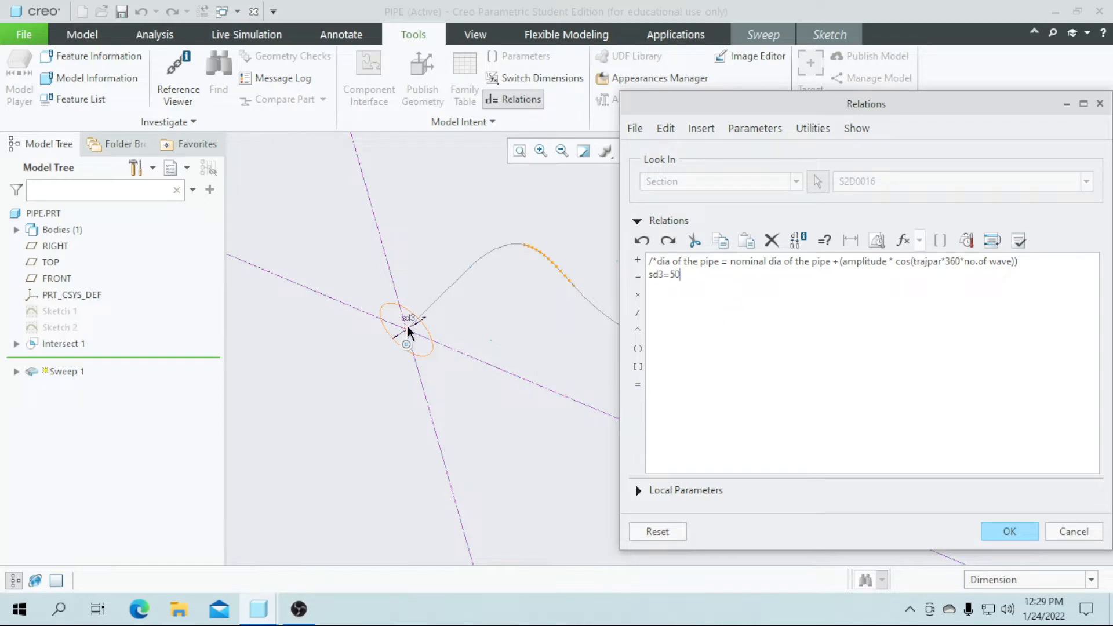
mouse_move(609, 315)
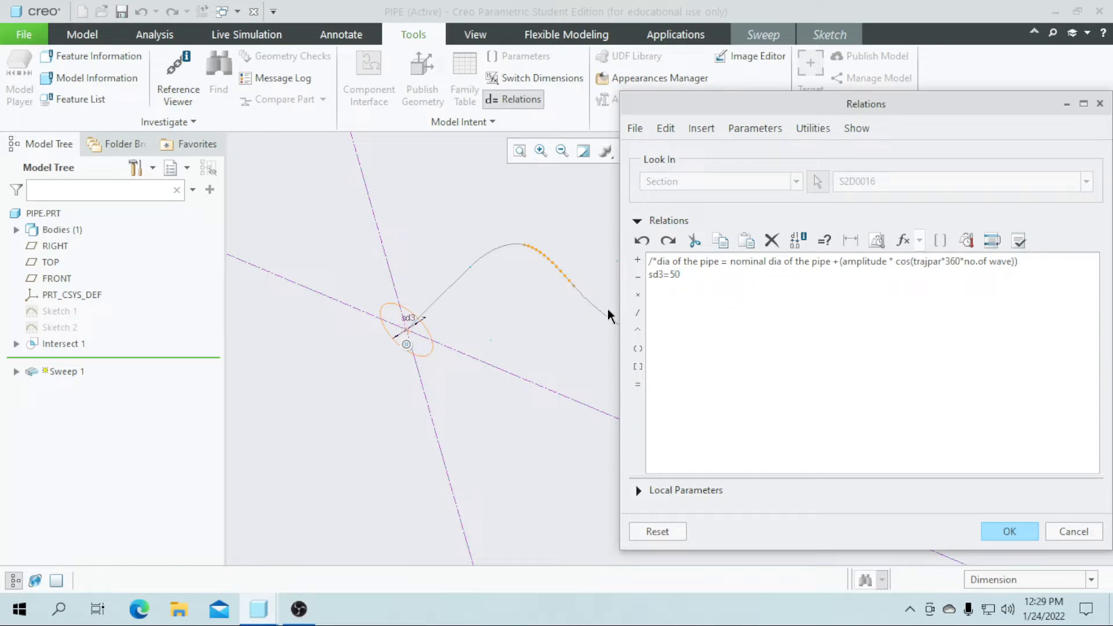
text(+)
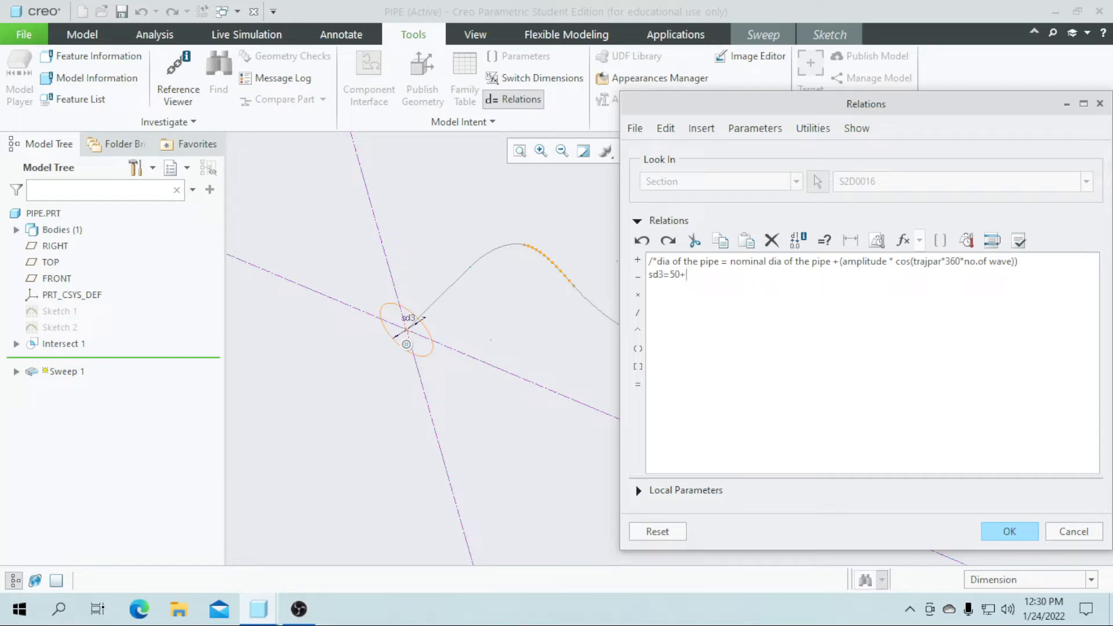
text(()
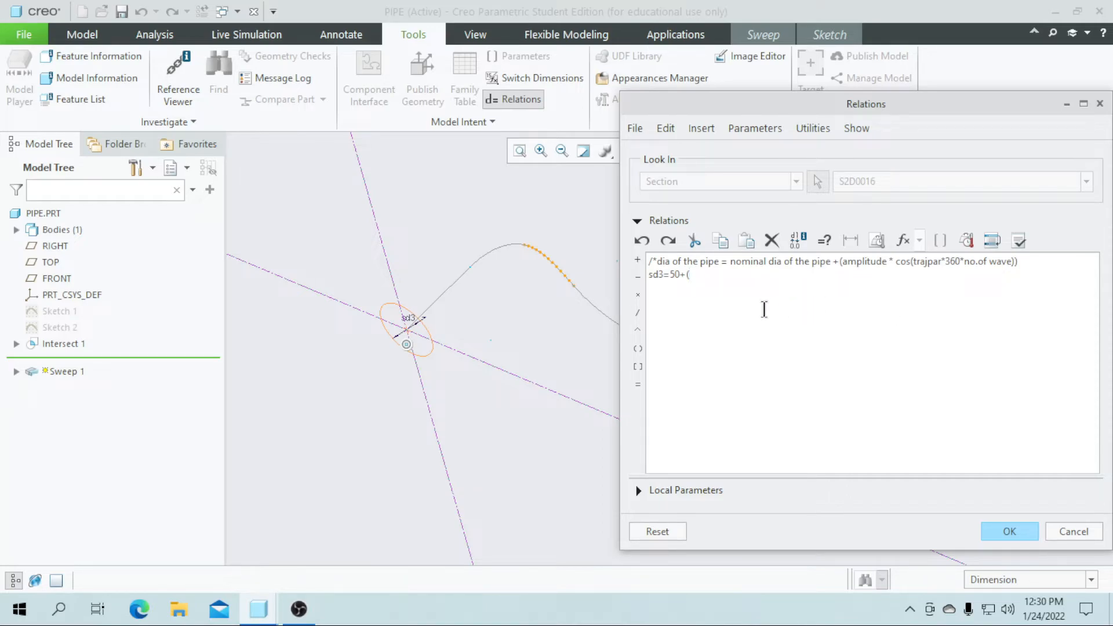
text(2)
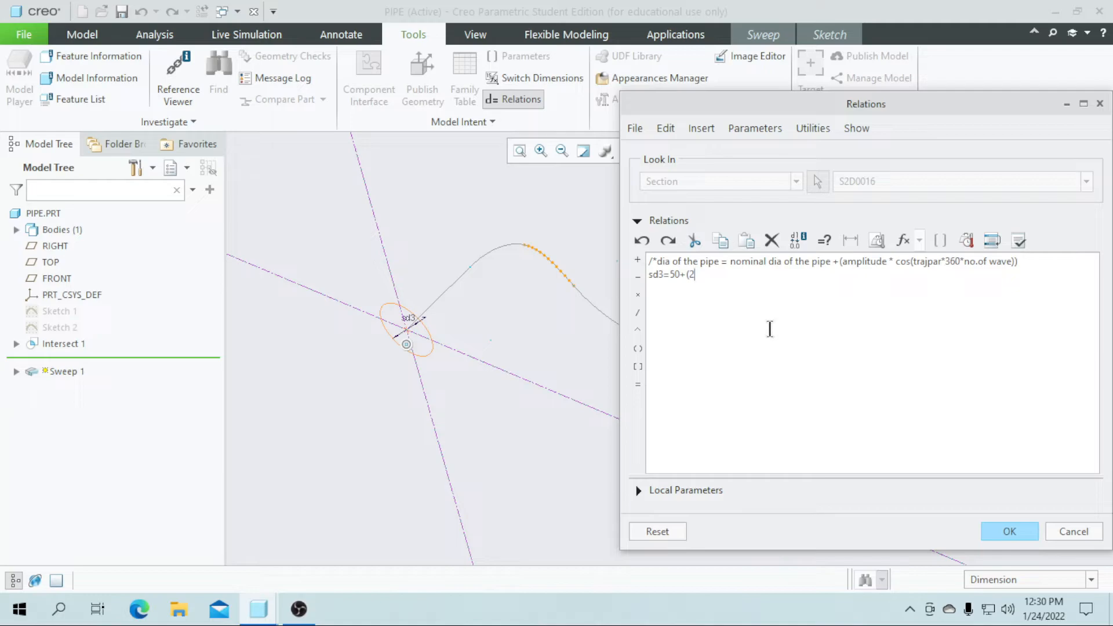
text(*)
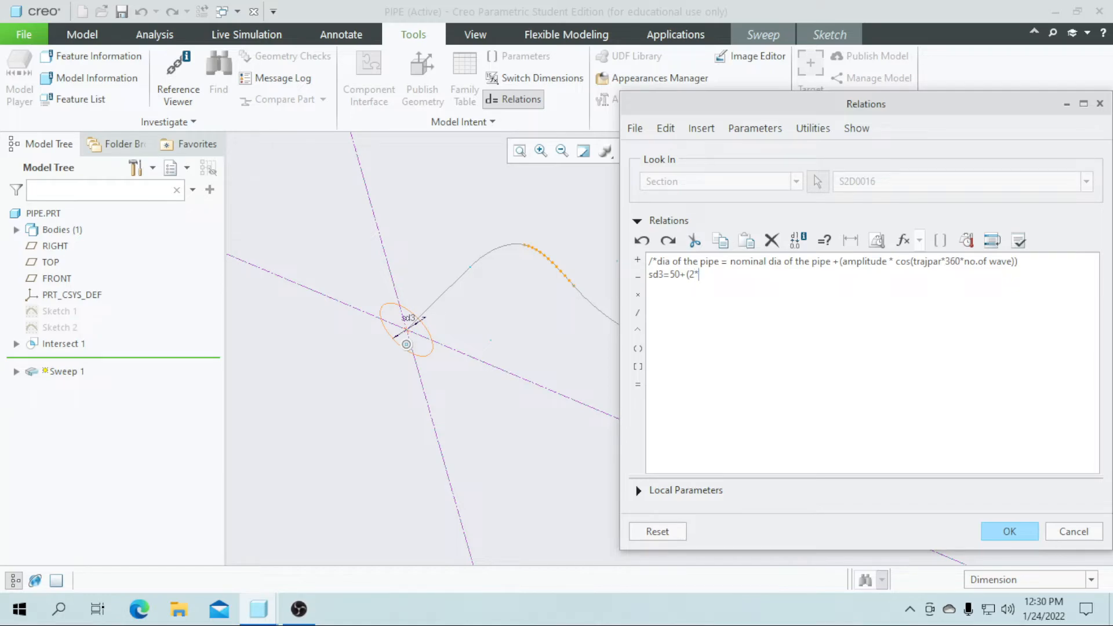
text(cos)
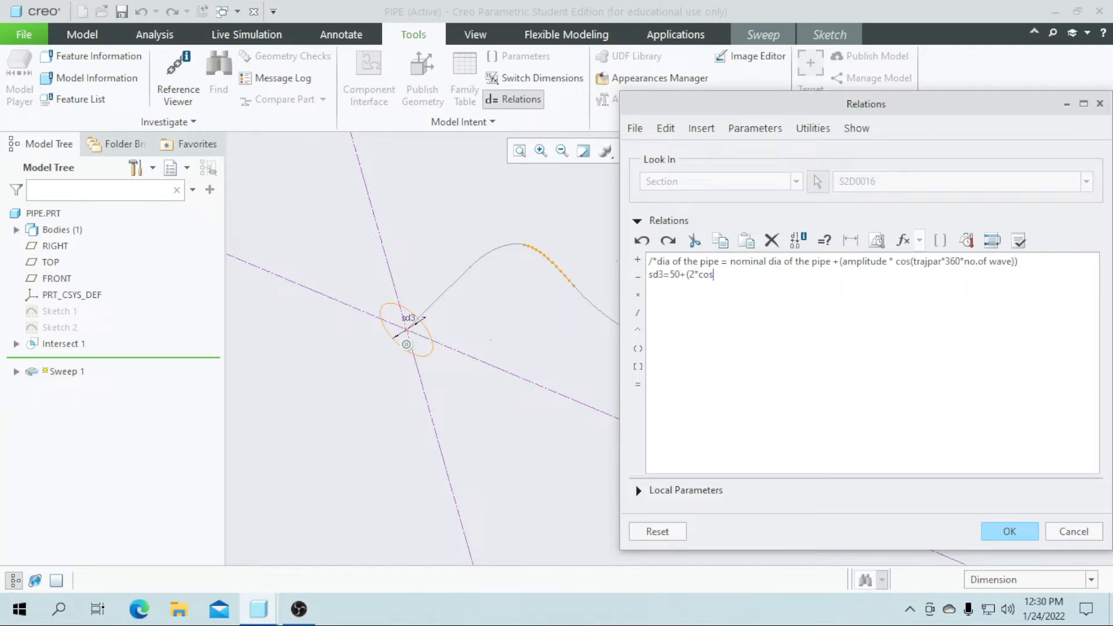
text((t)
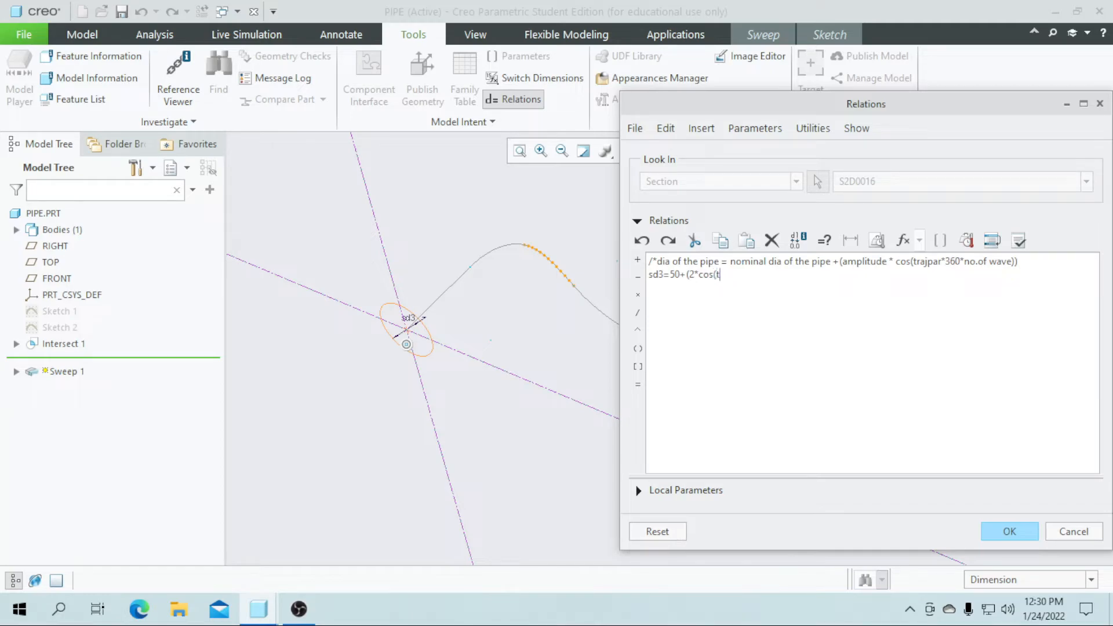
text(rajpar*360*)
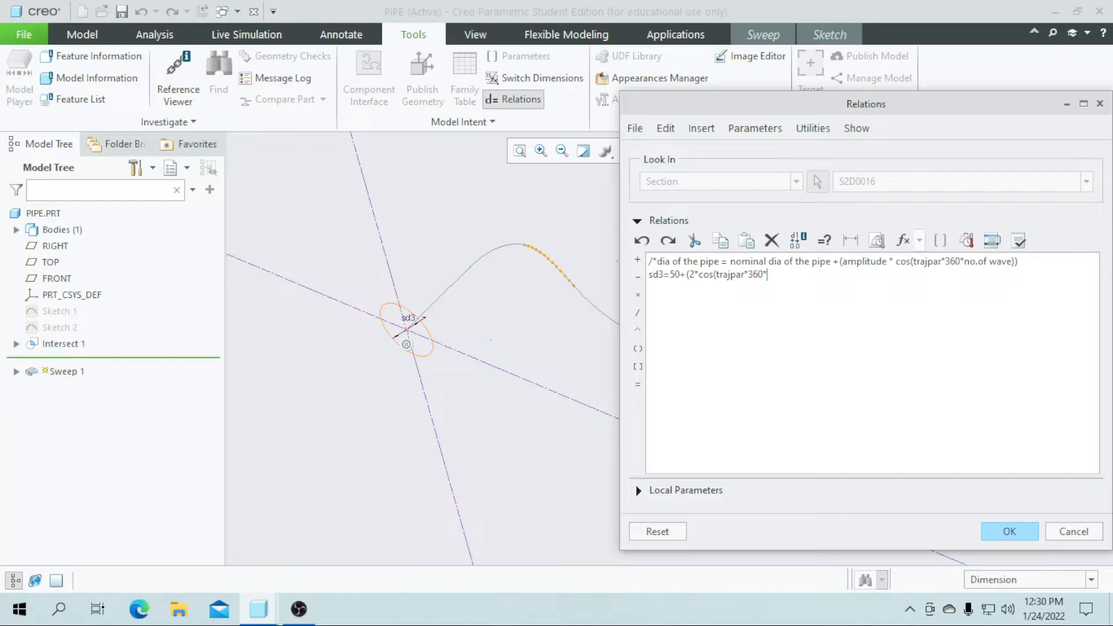
text(60)
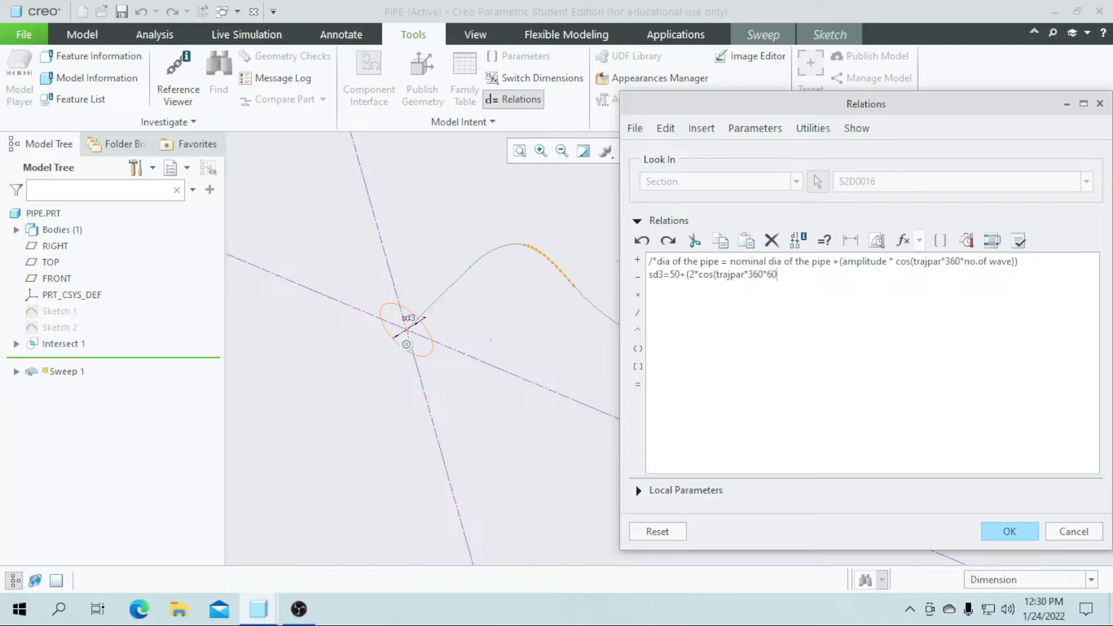
text())
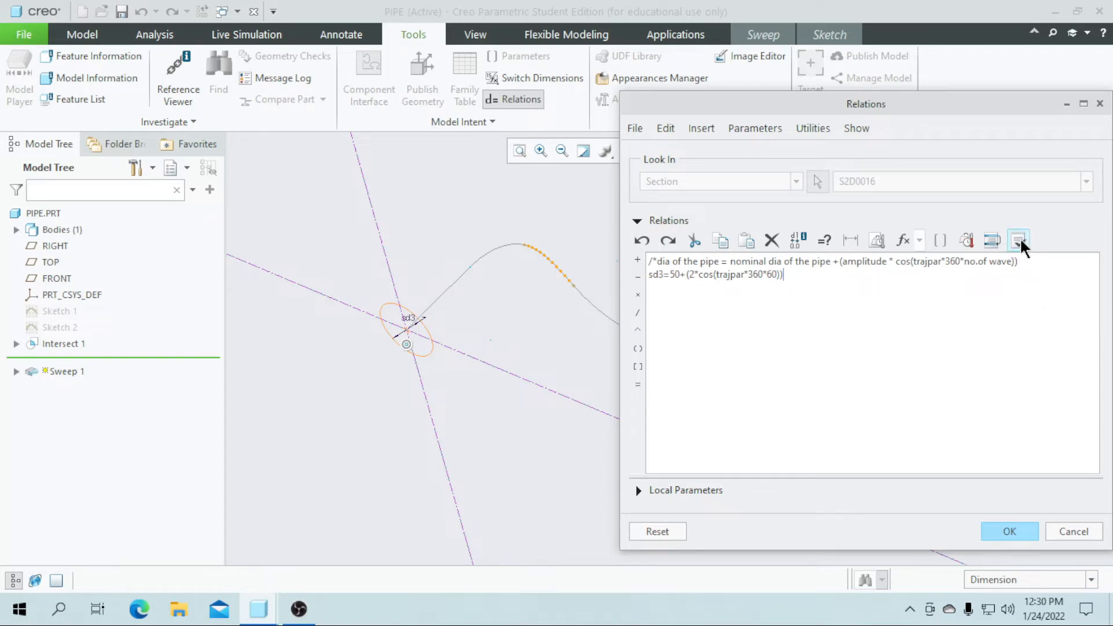
- Verify and apply the relations, then accept the section so Sweep 1 previews the pipe
click(1018, 239)
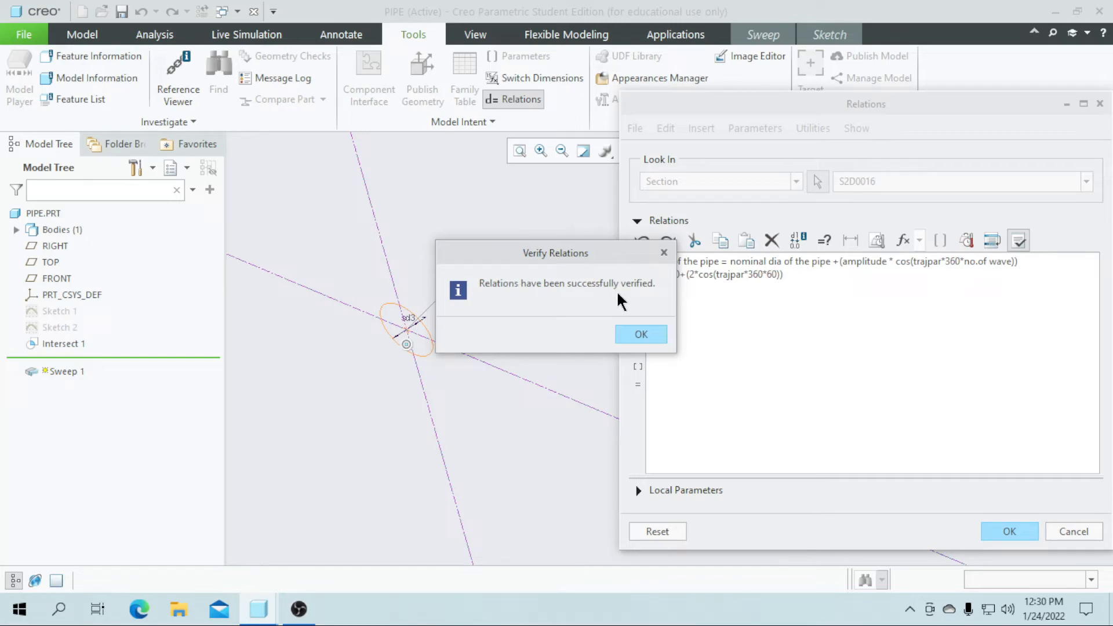
click(641, 335)
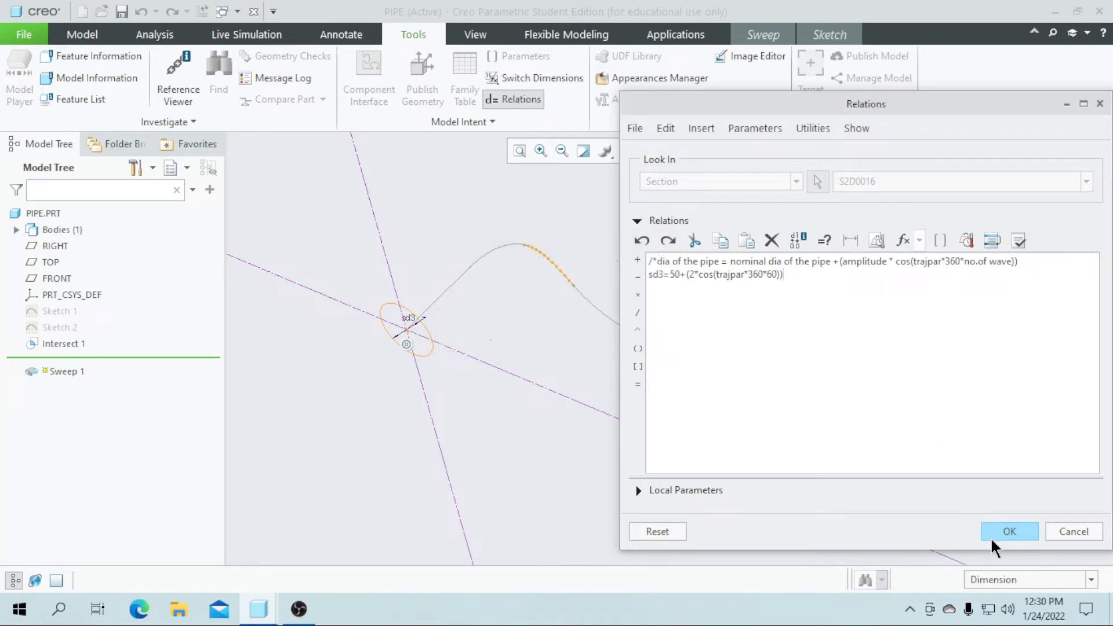
click(1009, 531)
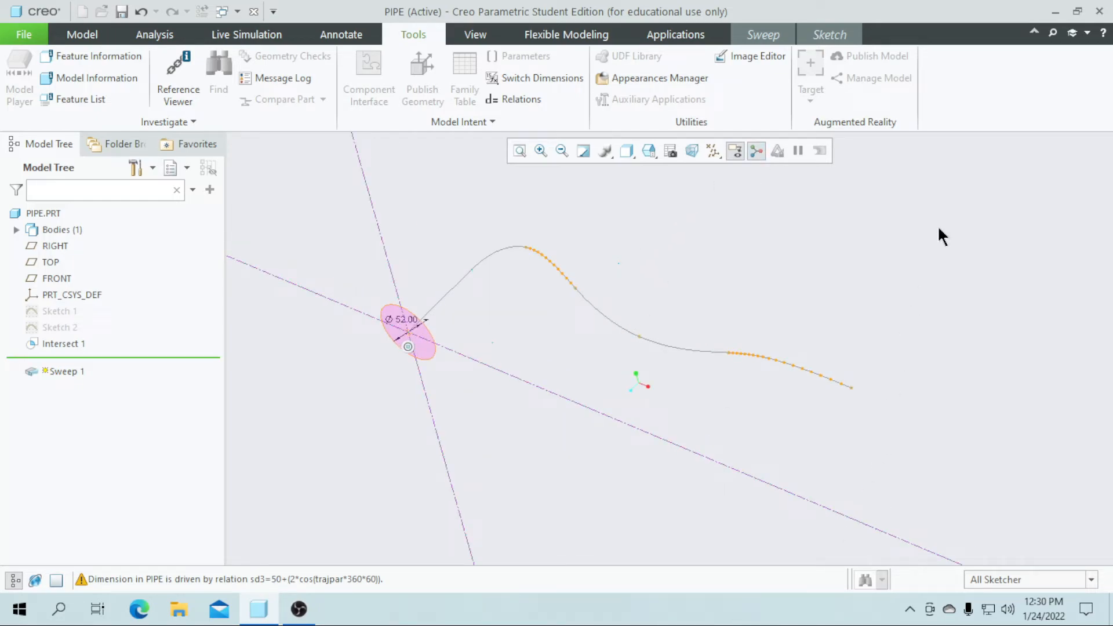
click(829, 35)
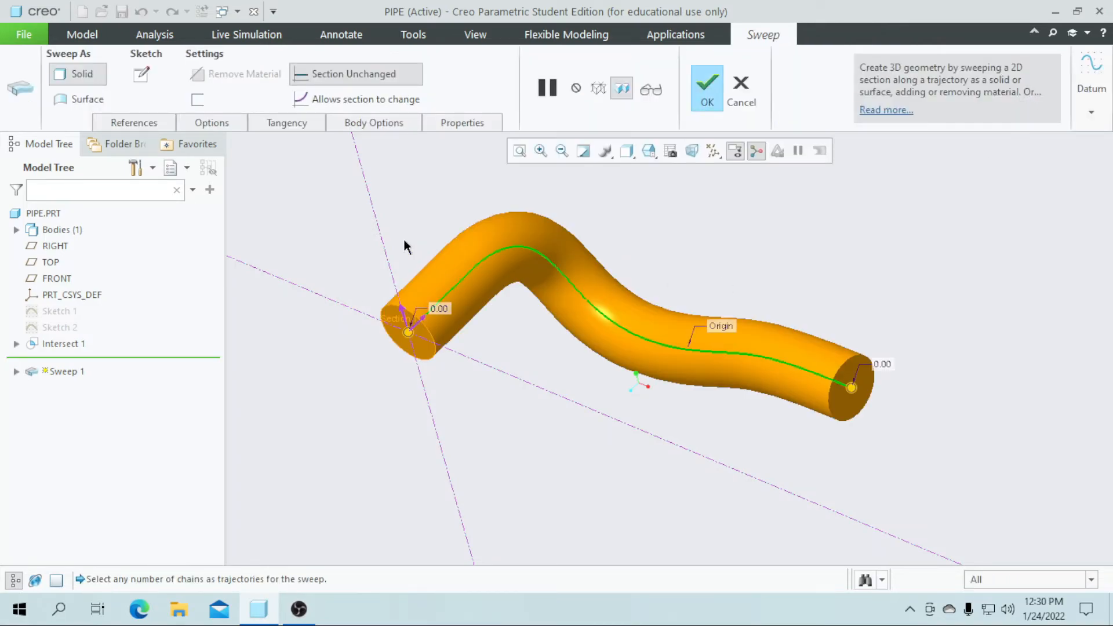
- Allow the section to change along the trajectory with 2.00 thickness and complete Sweep 1
click(299, 99)
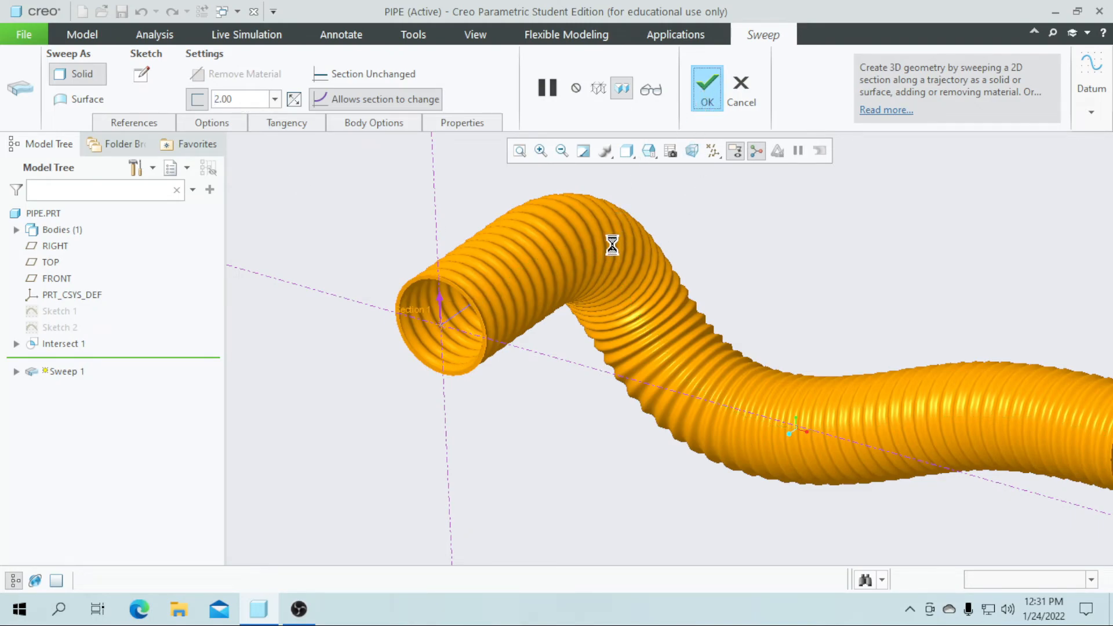
click(707, 81)
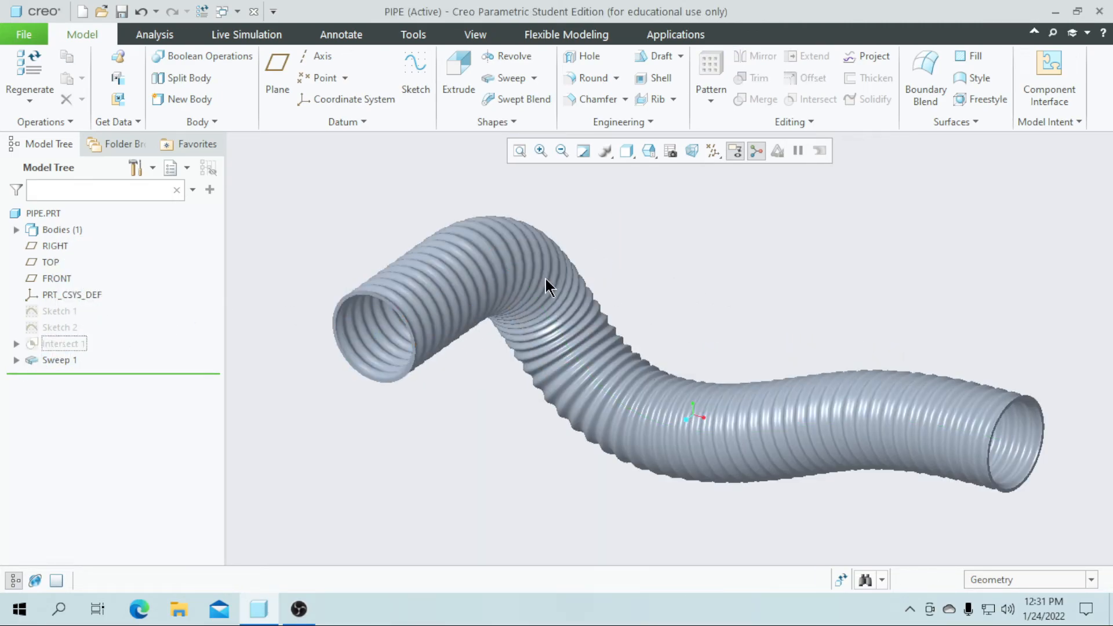
- Show the pipe in Shading With Reflections and orbit to look into its ridged end
click(627, 150)
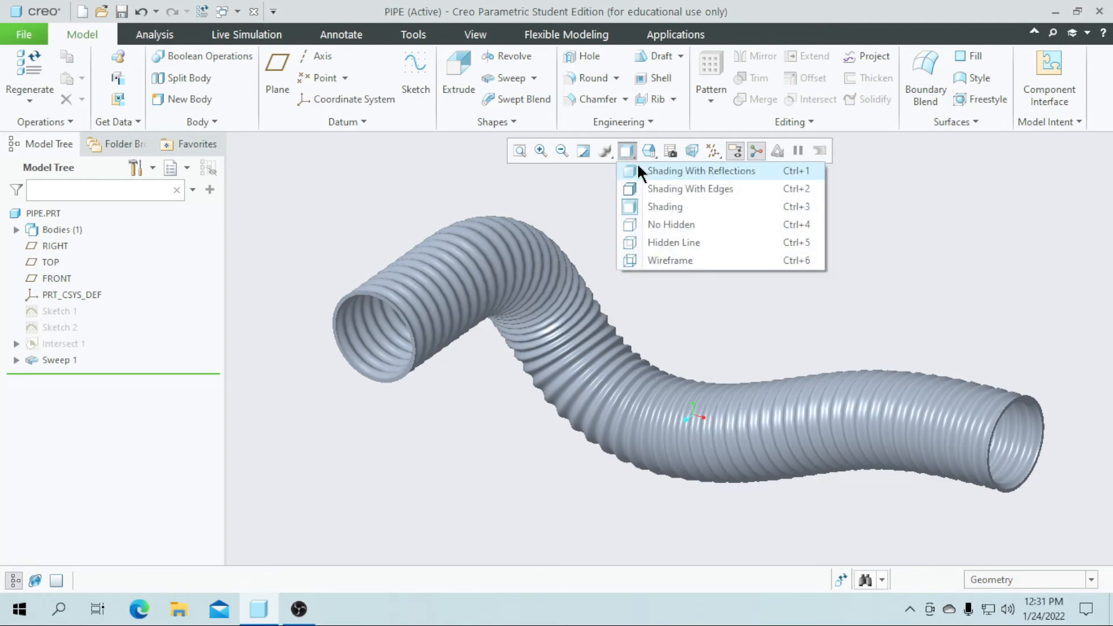
click(700, 171)
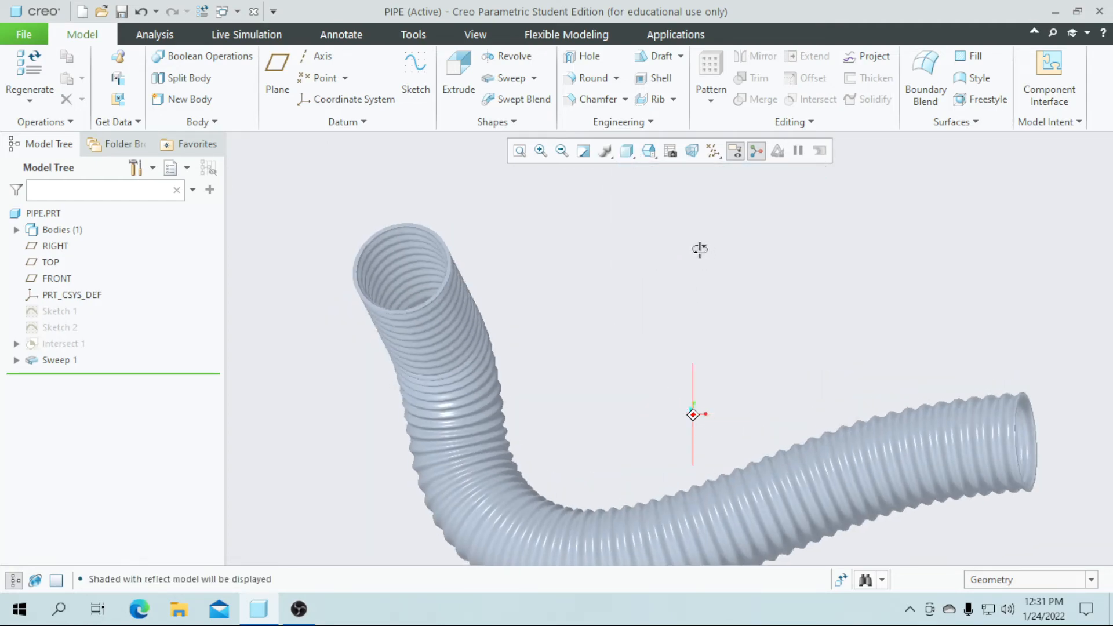
drag(699, 249, 719, 297)
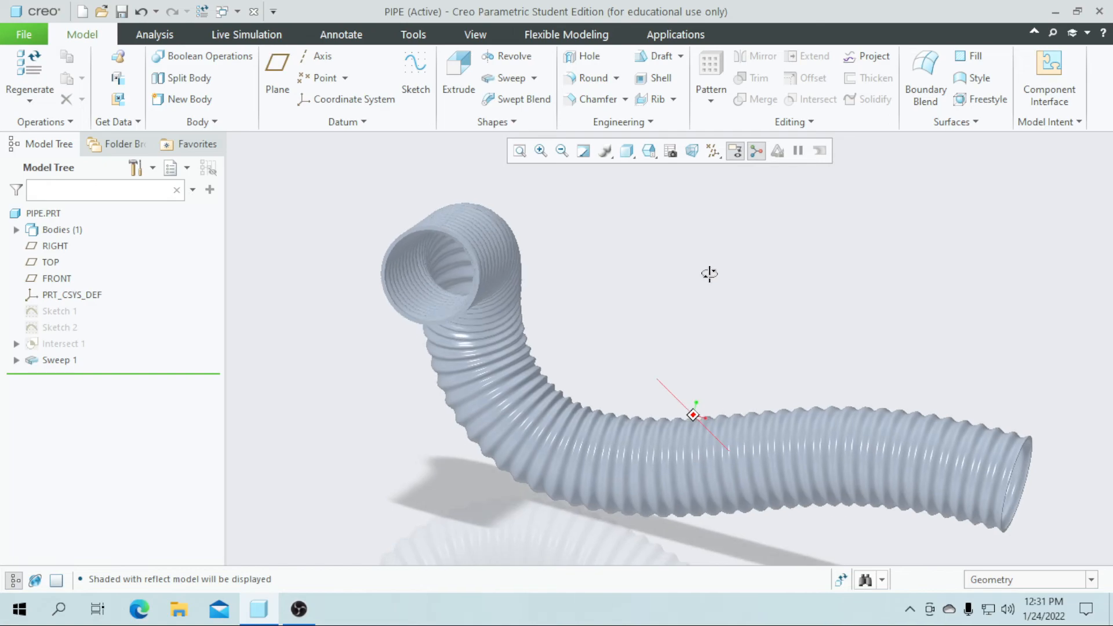
drag(709, 275, 715, 269)
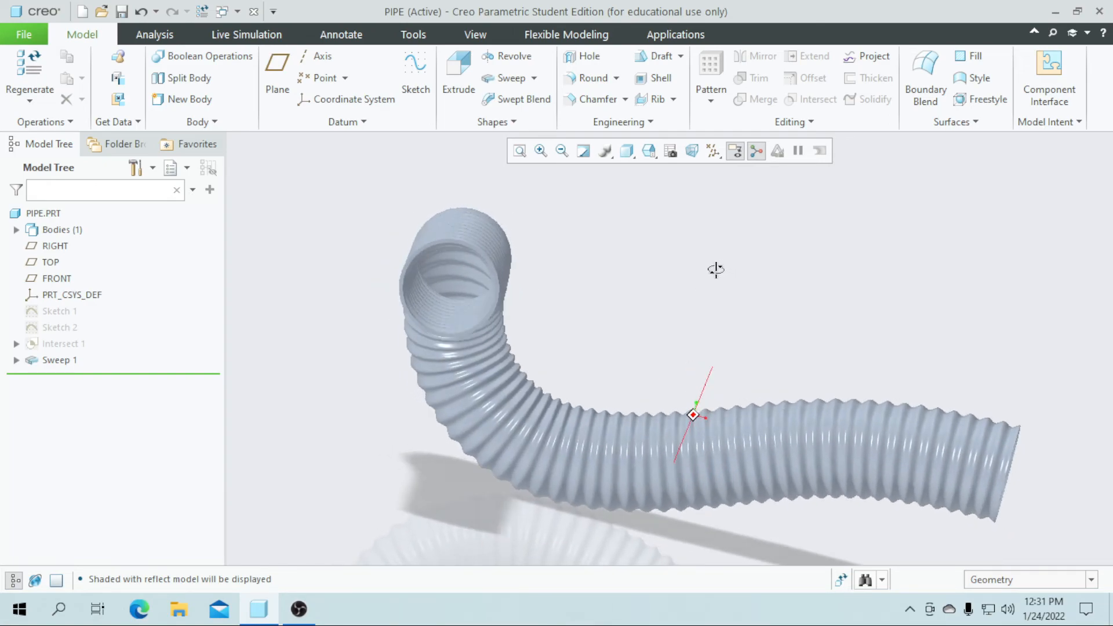